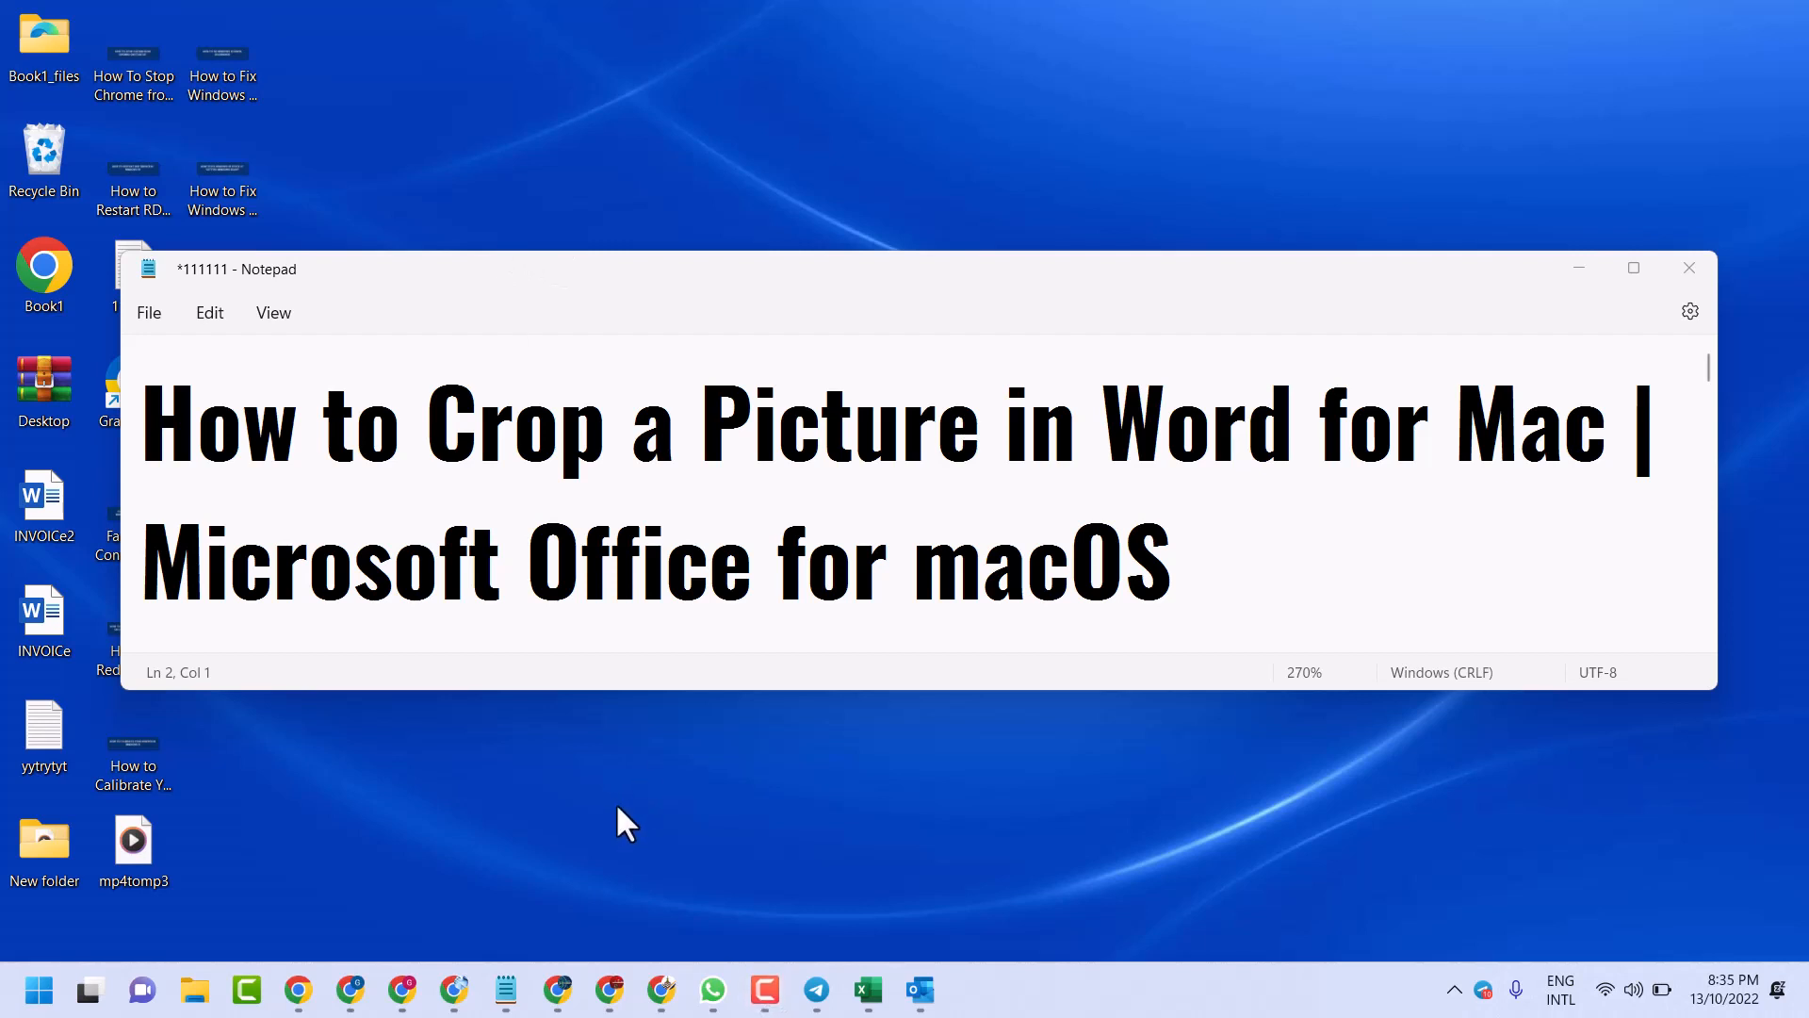
mouse_move(623, 791)
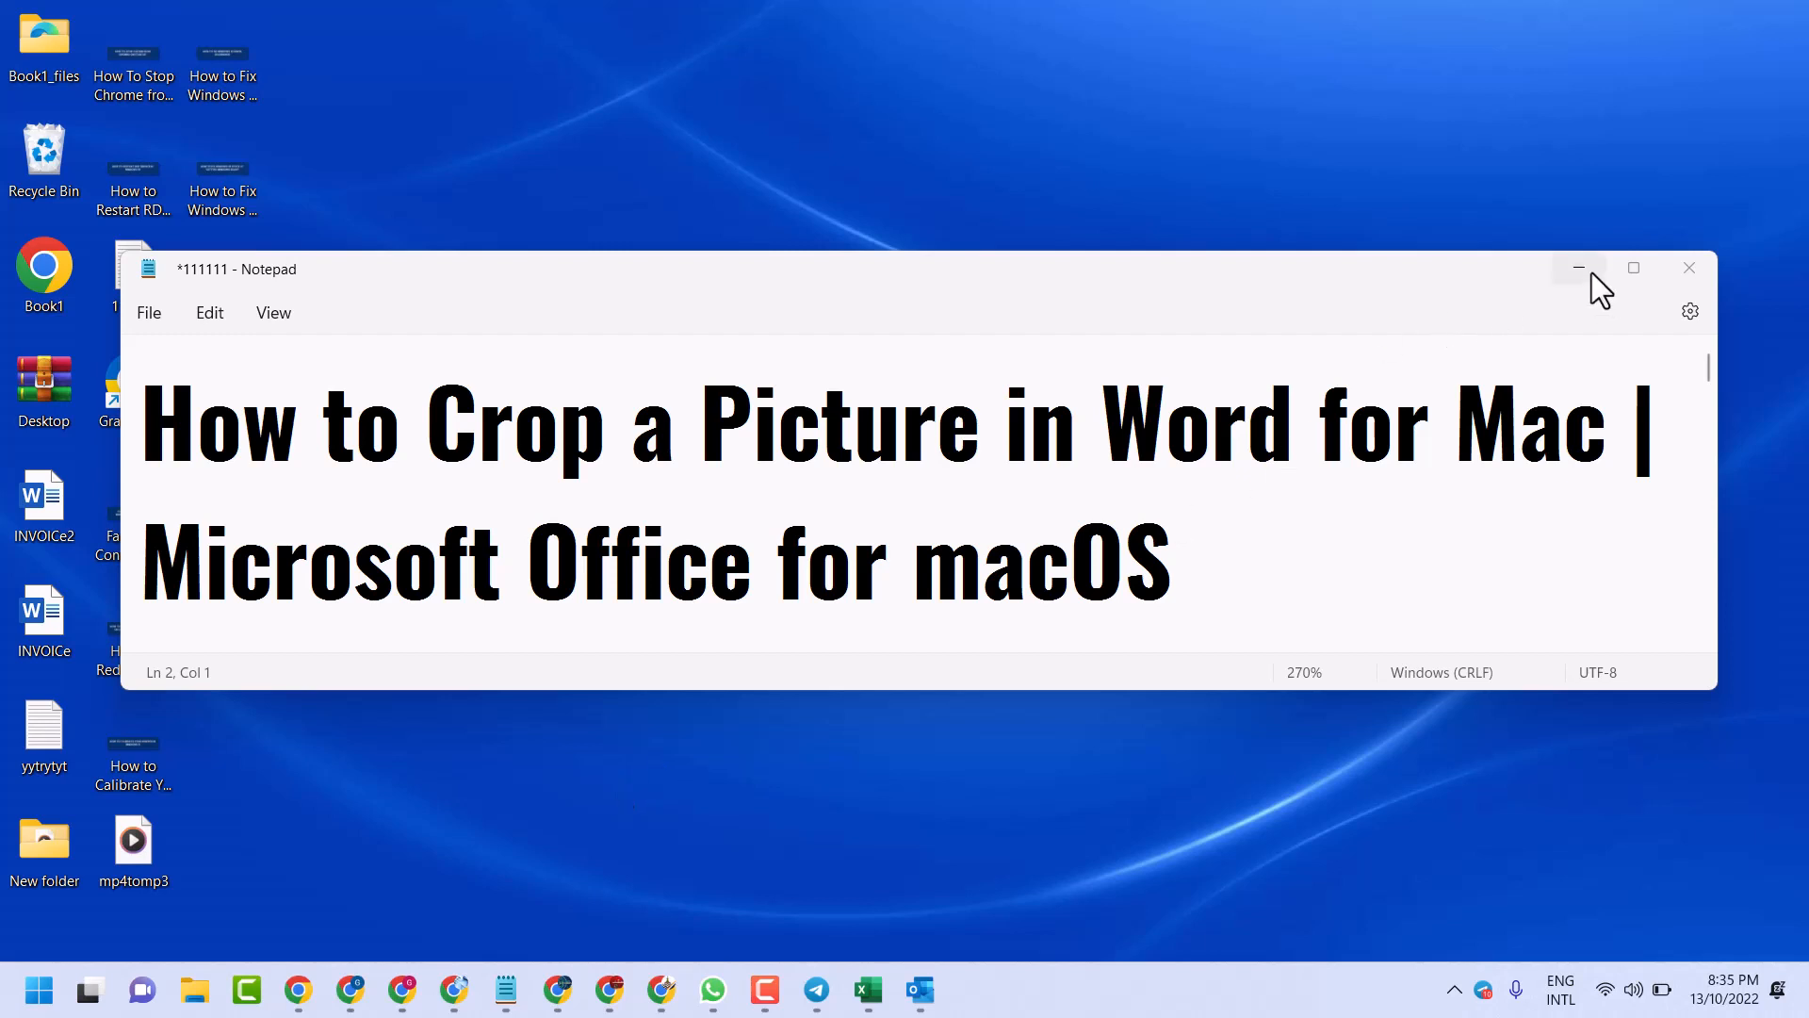
Launch Word from the Start menu and start a blank document.
left_click(38, 990)
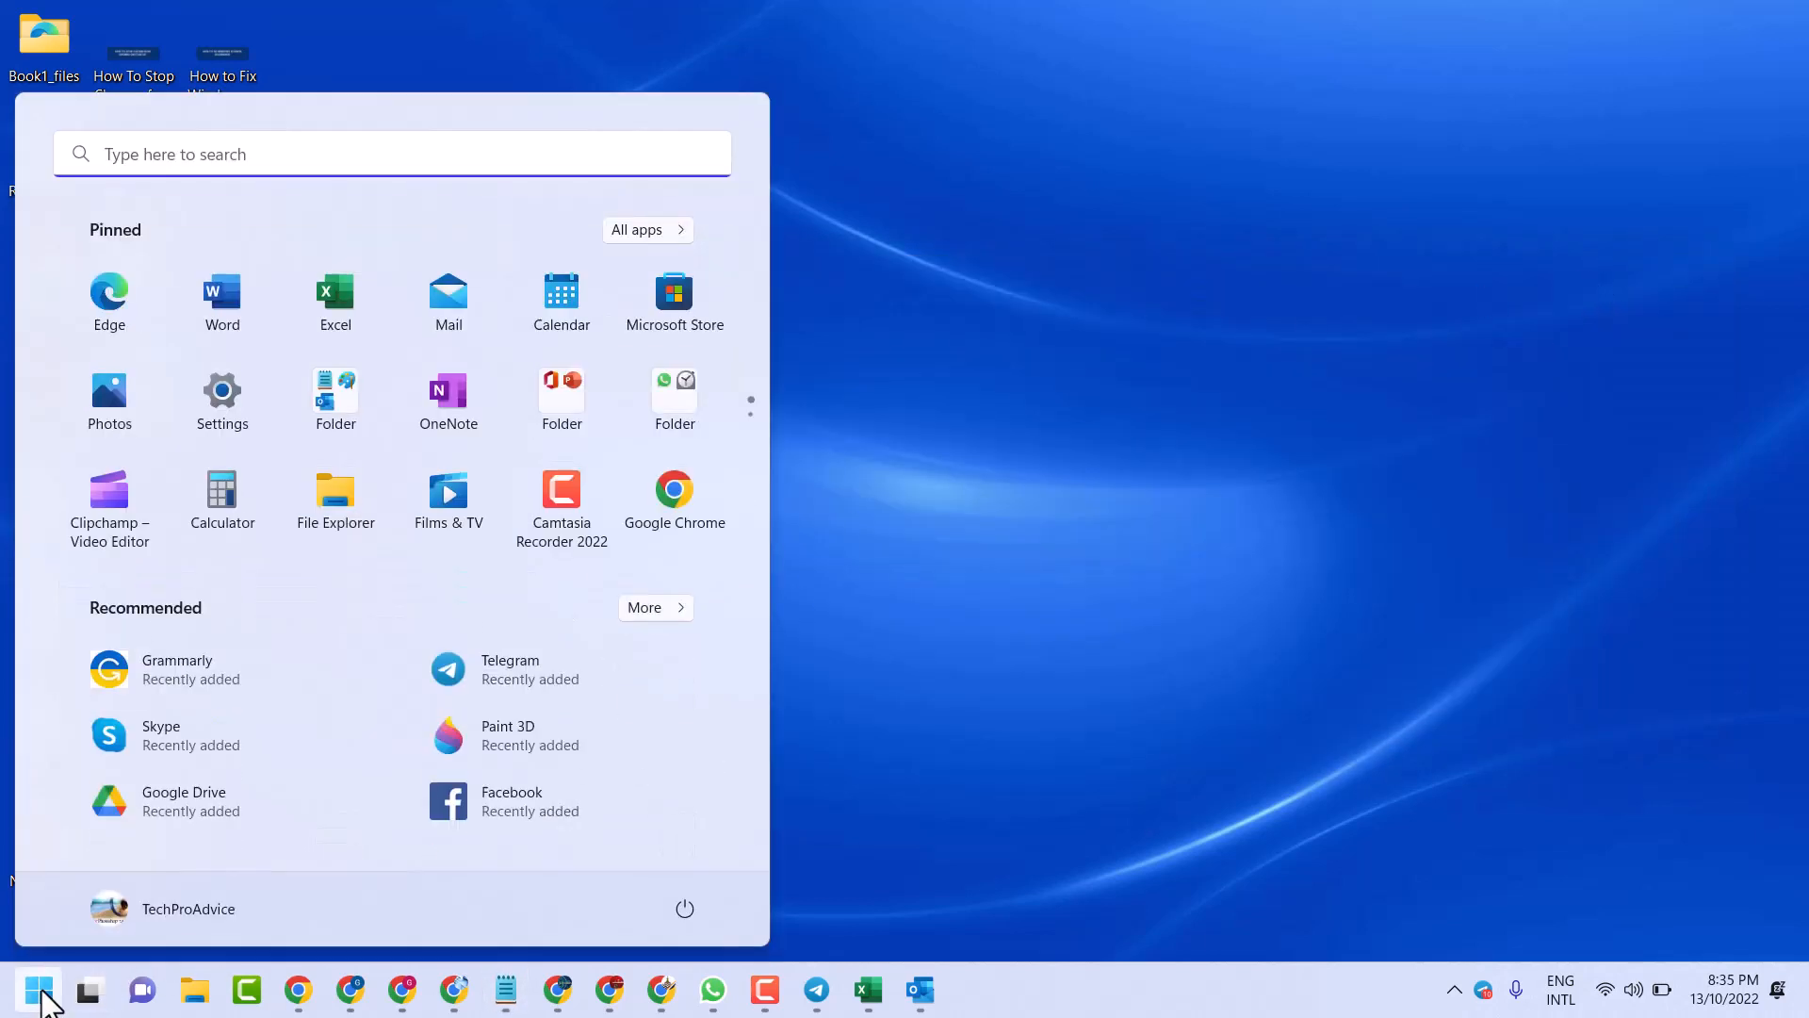
mouse_move(222, 303)
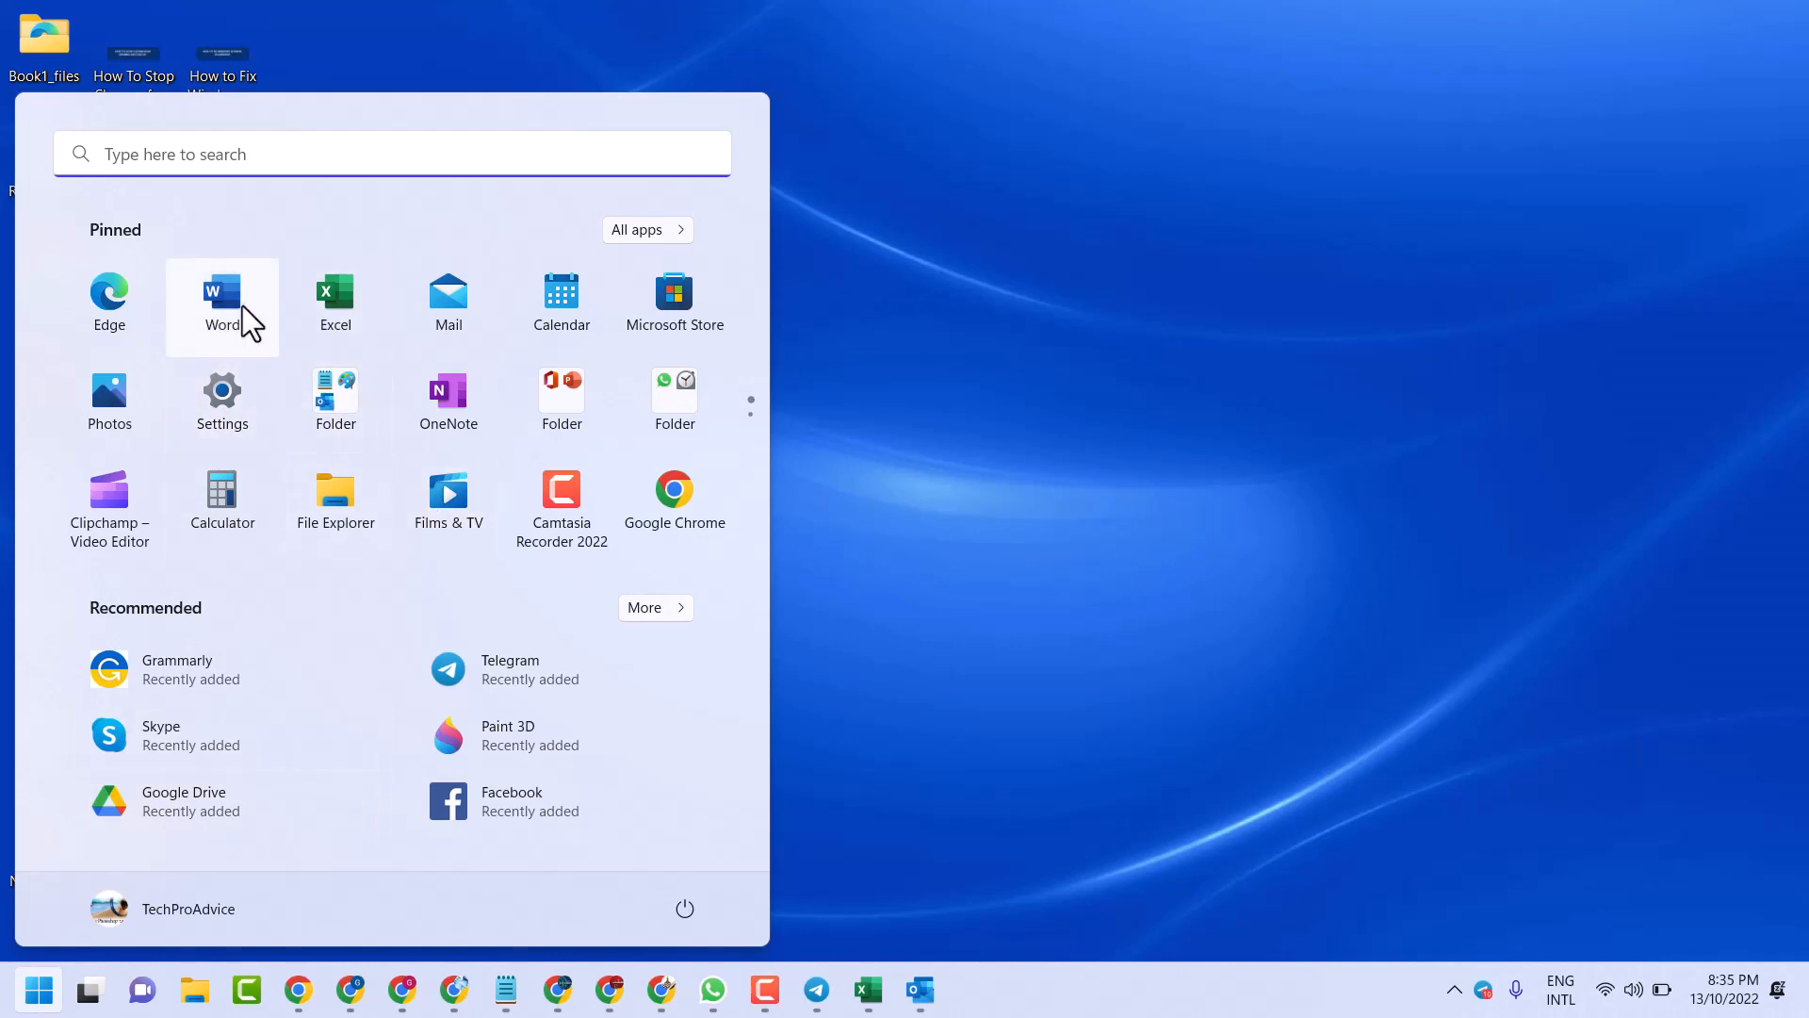
left_click(221, 292)
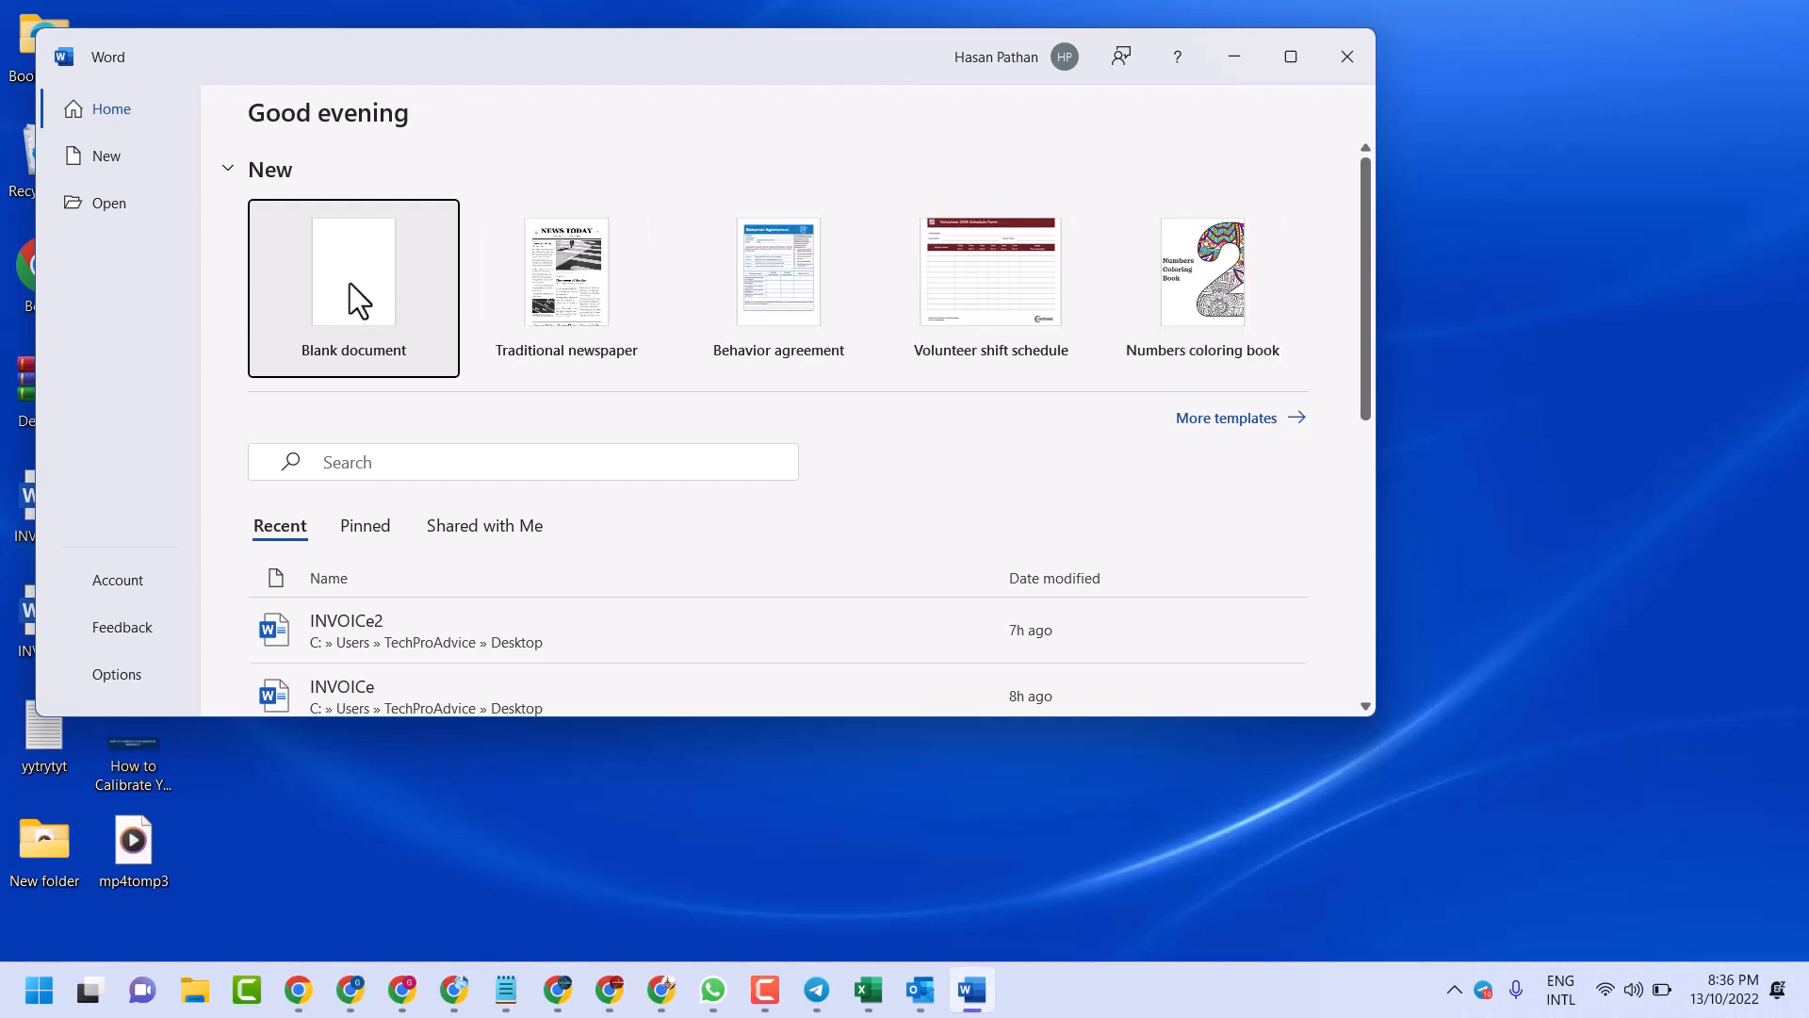
left_click(354, 289)
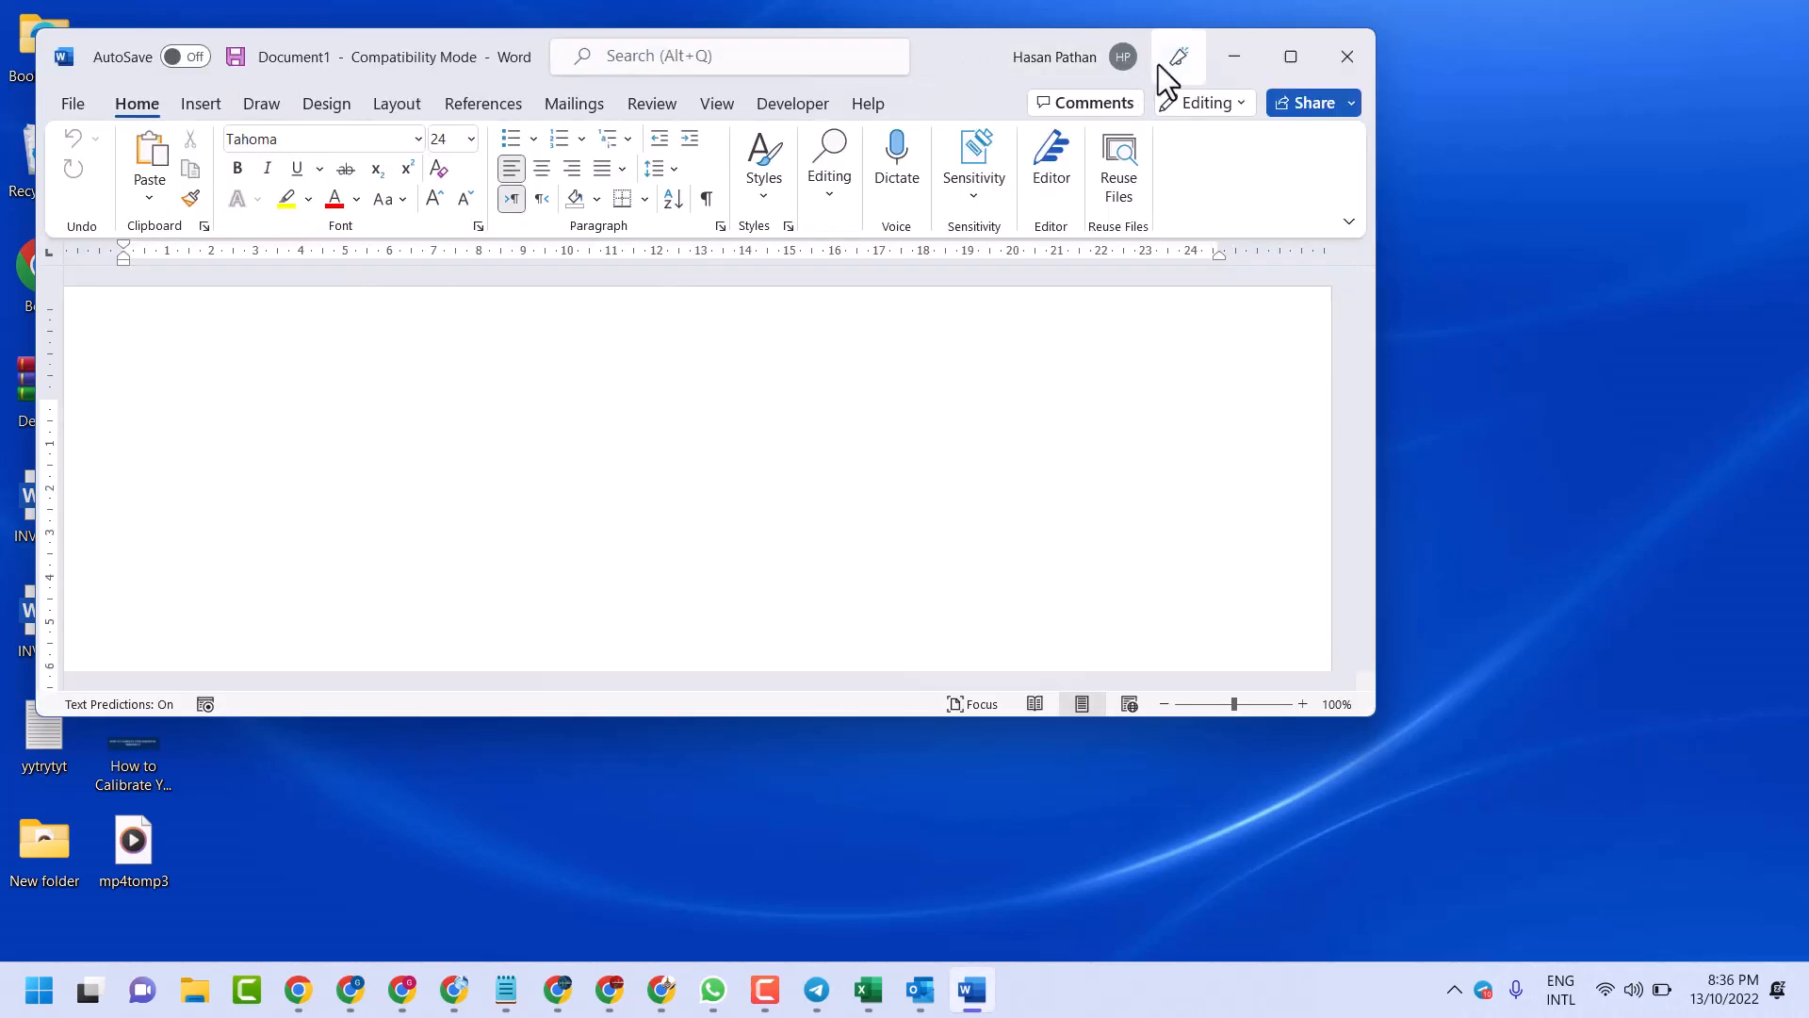
Maximize Word and insert the Desktop's 'How to Stop Chrome from Opening on Startup' banner picture.
left_click(1289, 55)
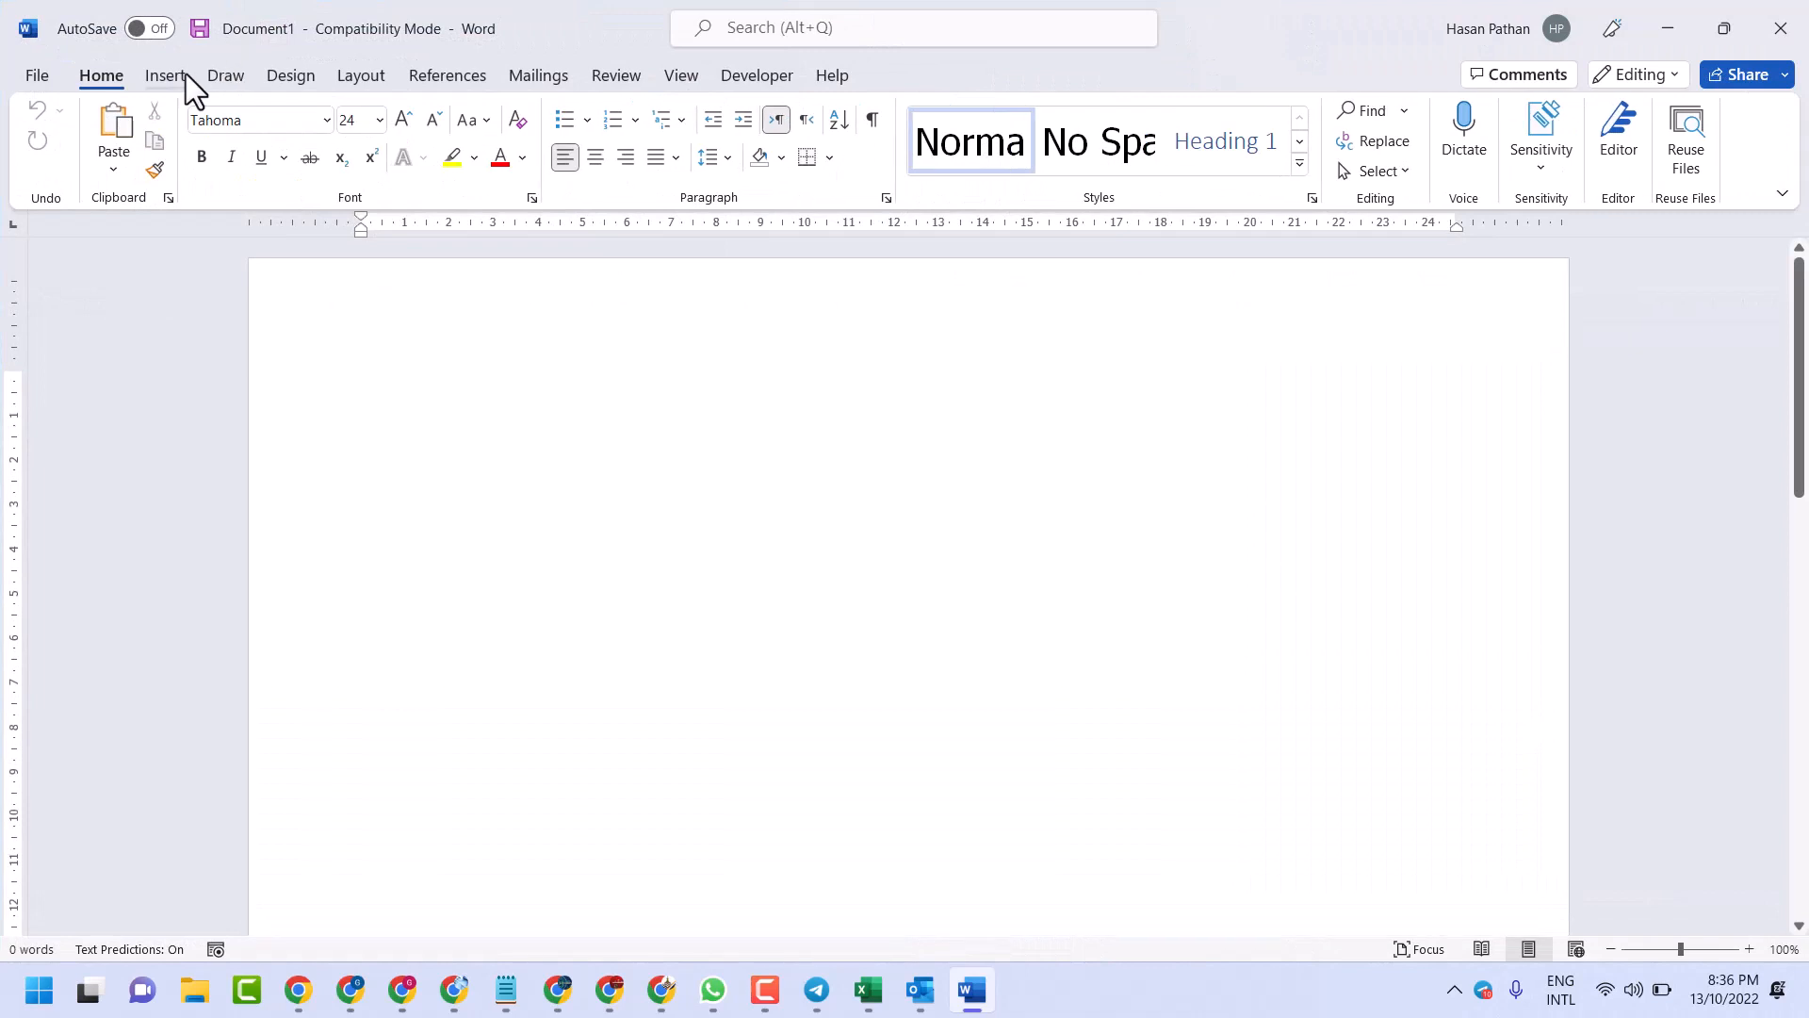
left_click(257, 133)
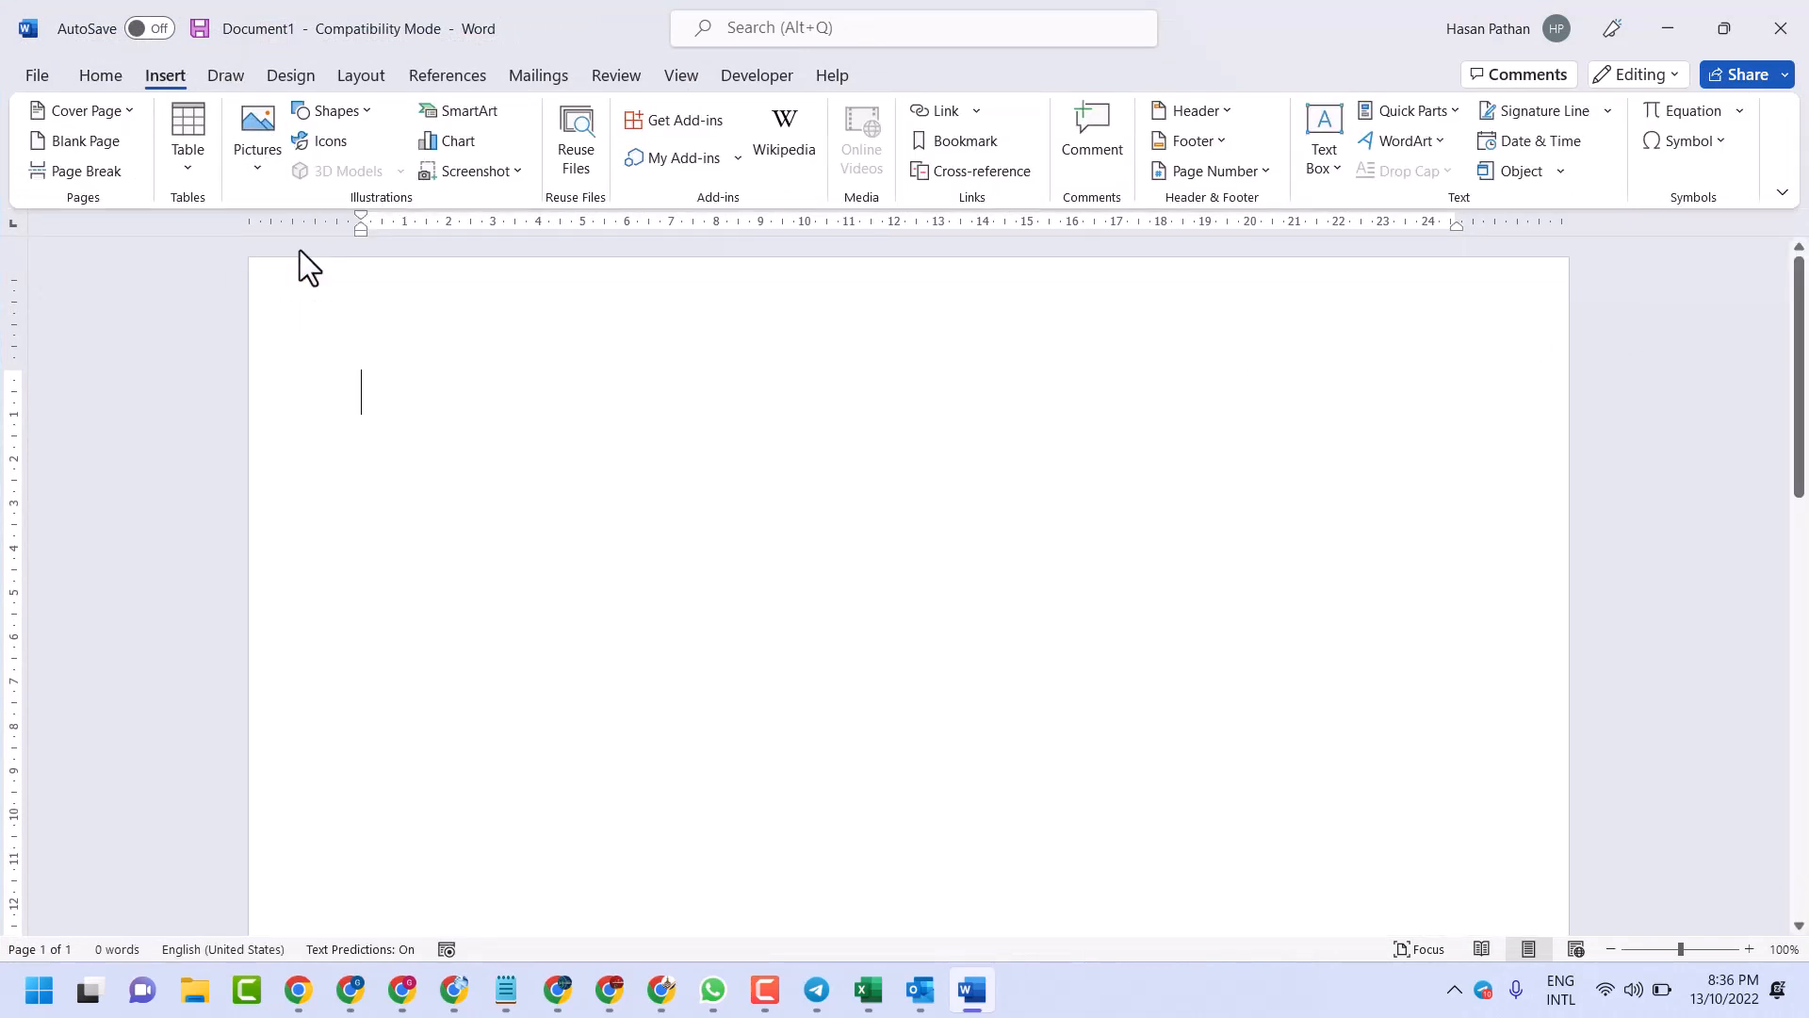
left_click(256, 141)
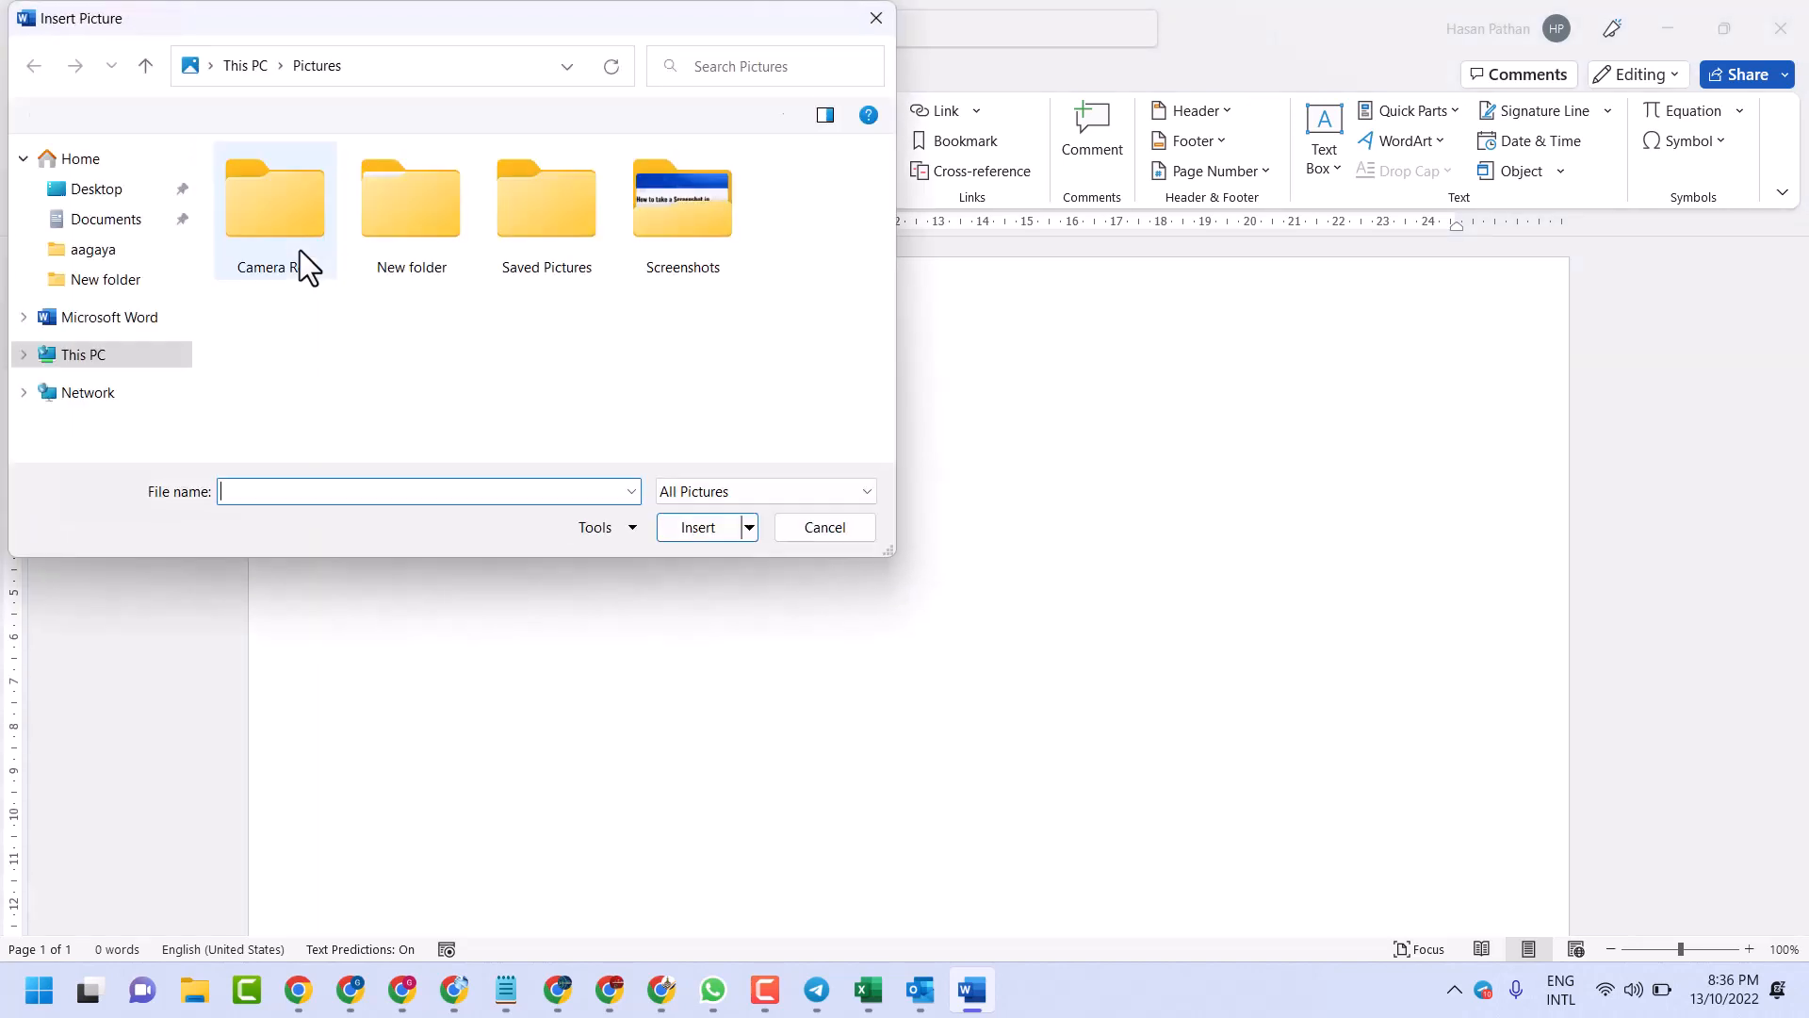
left_click(682, 202)
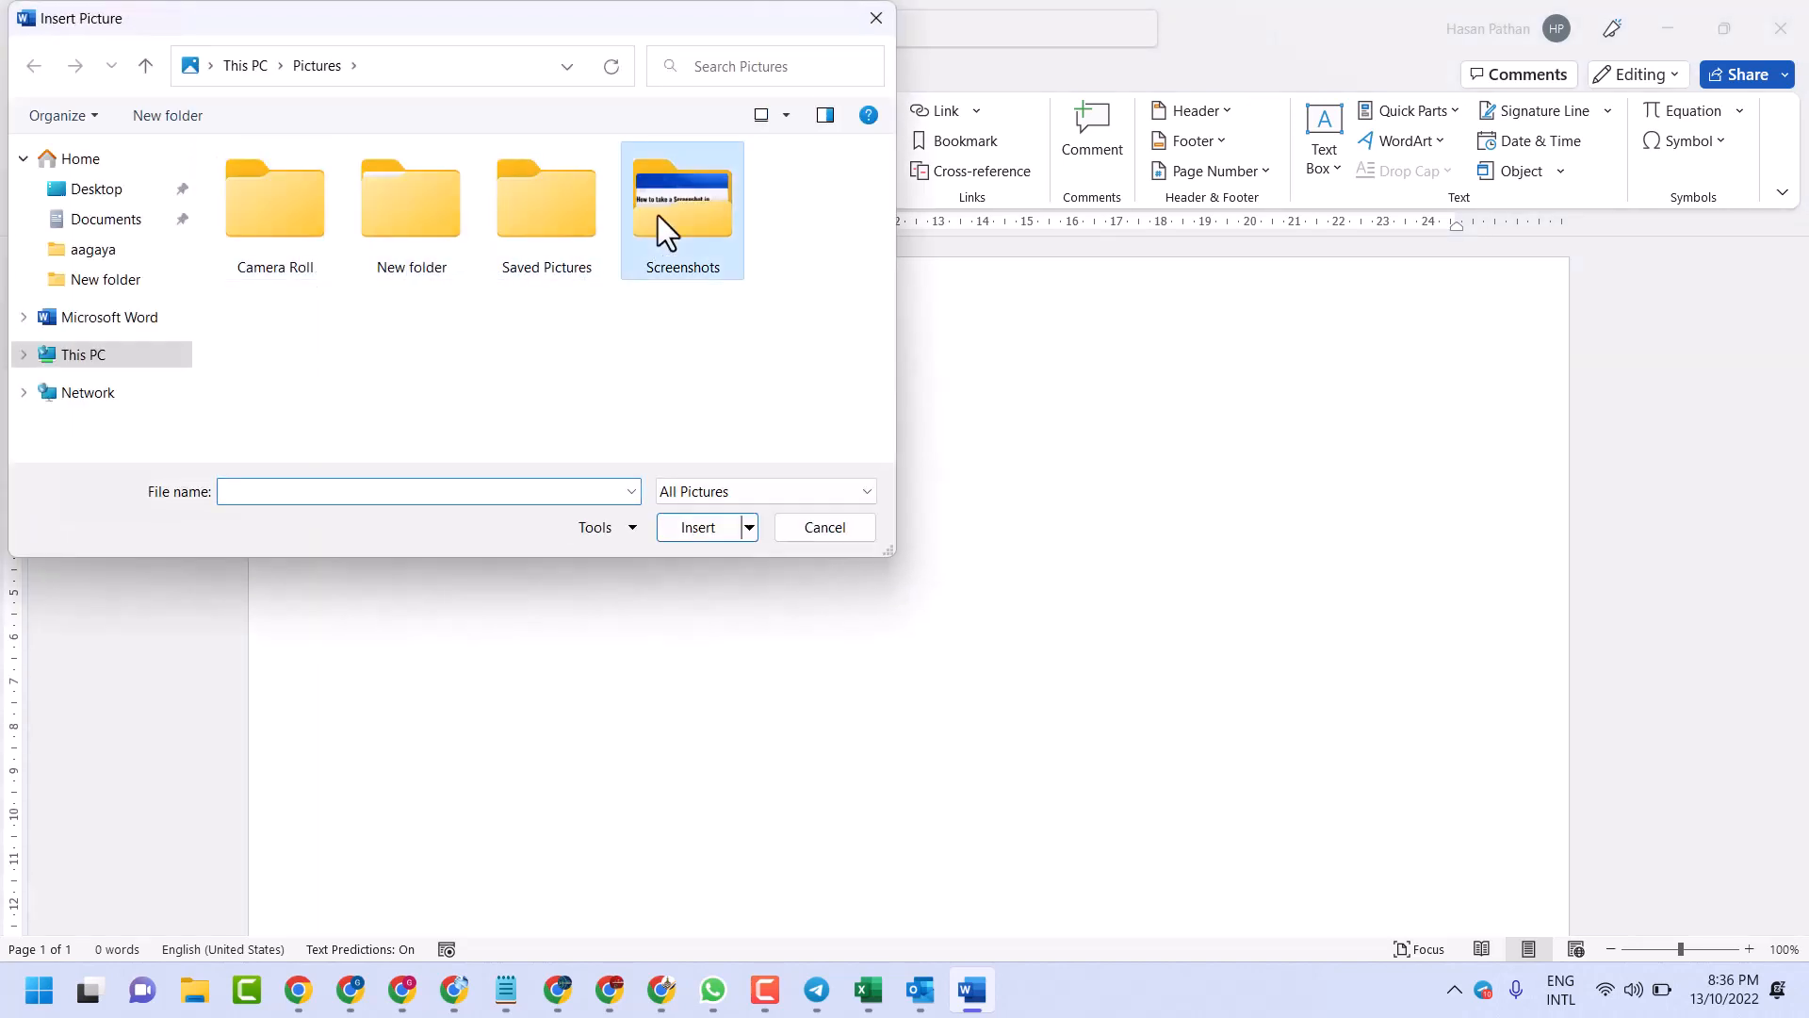
left_click(94, 188)
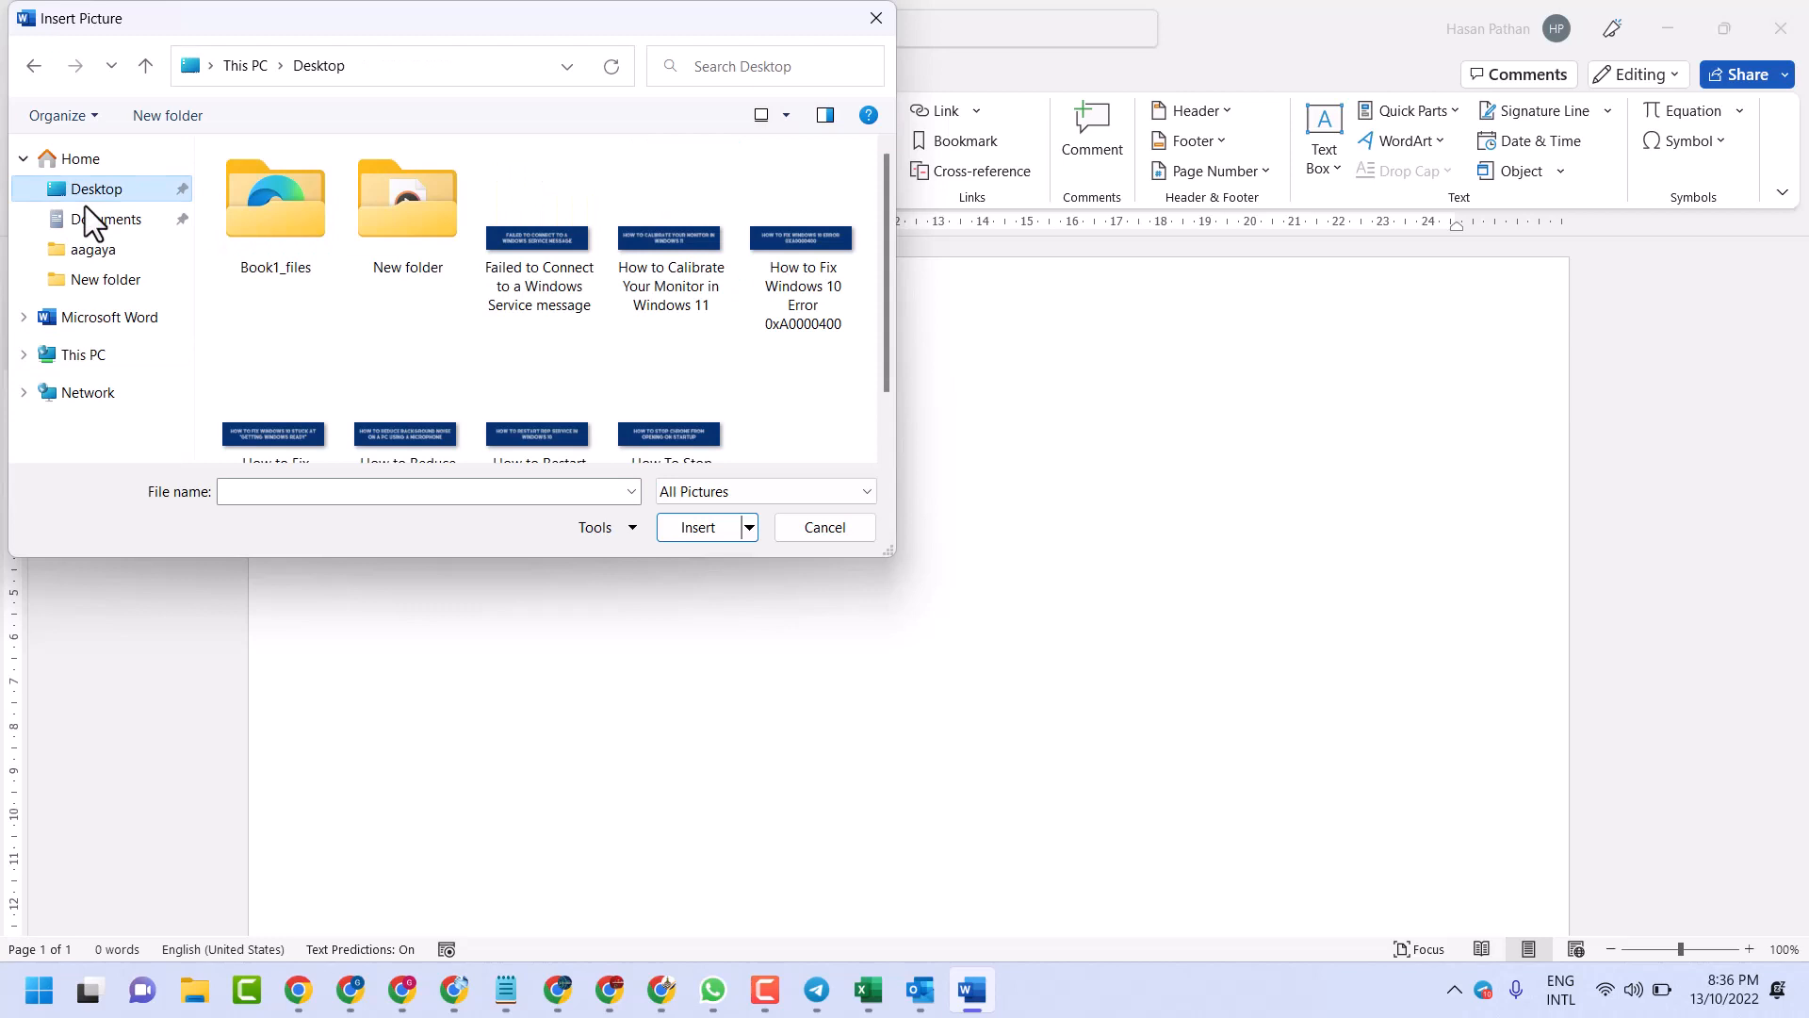
scroll("down", 3)
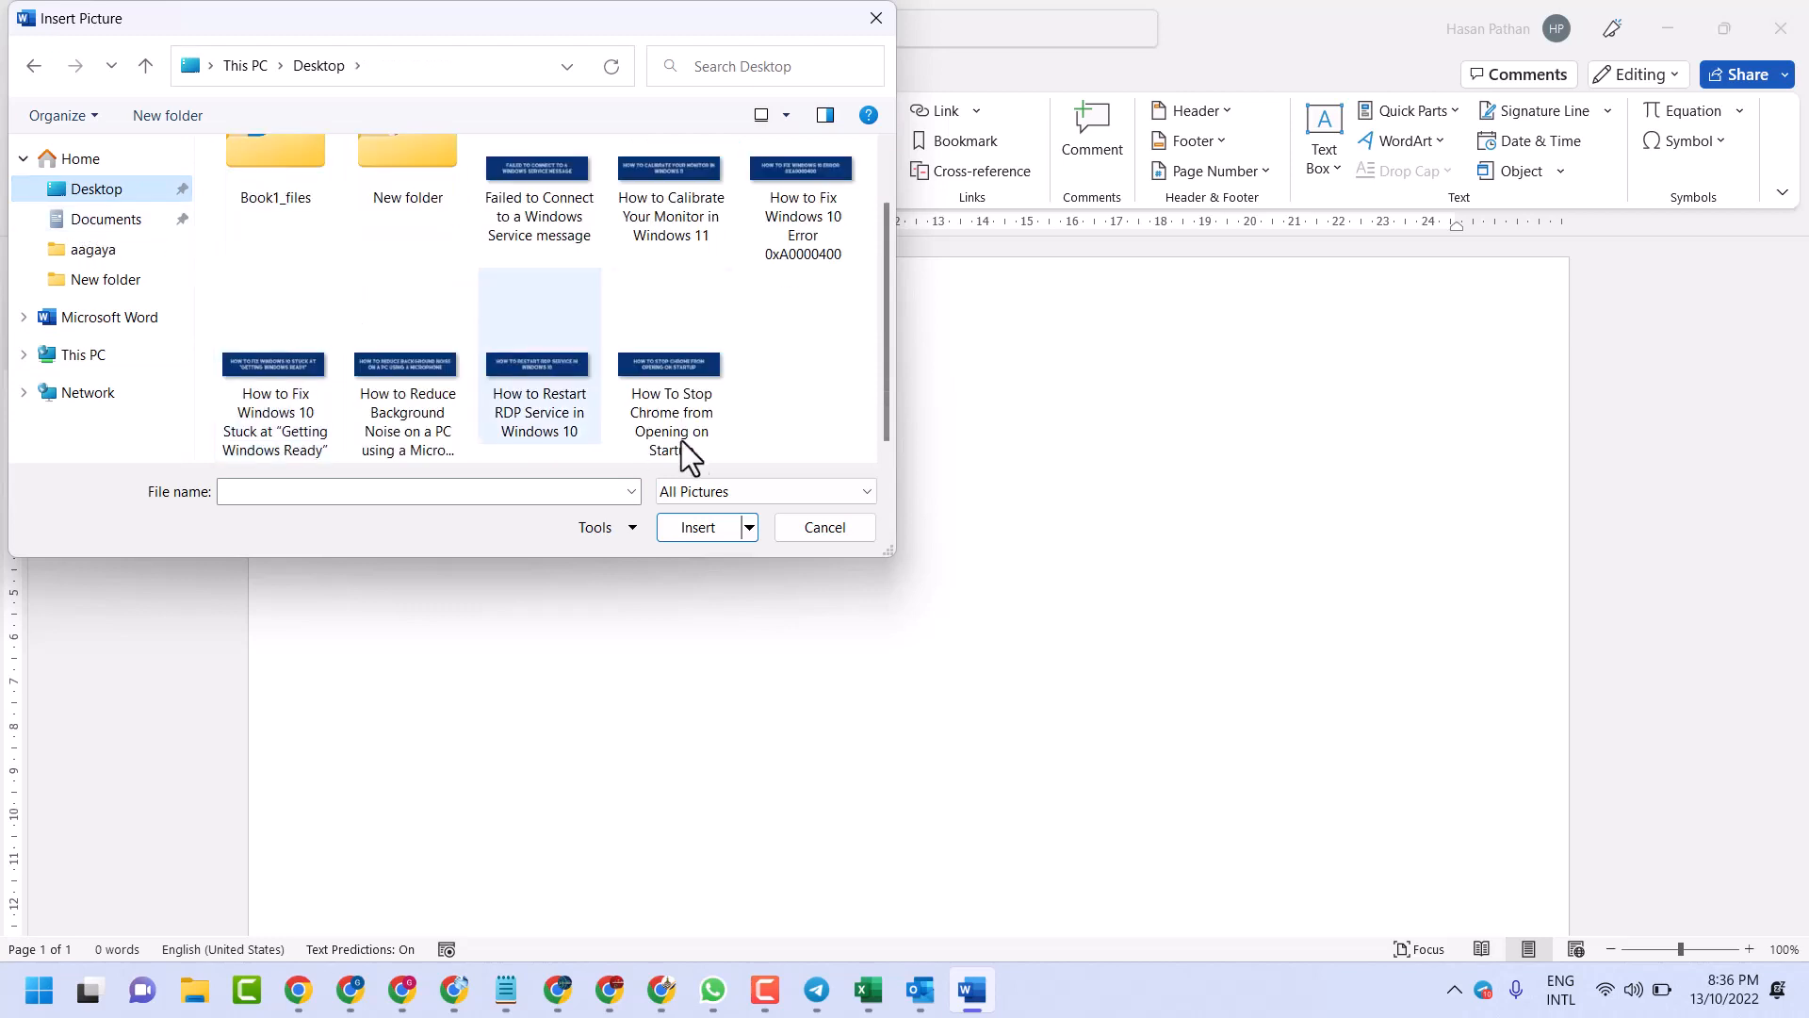
left_click(824, 525)
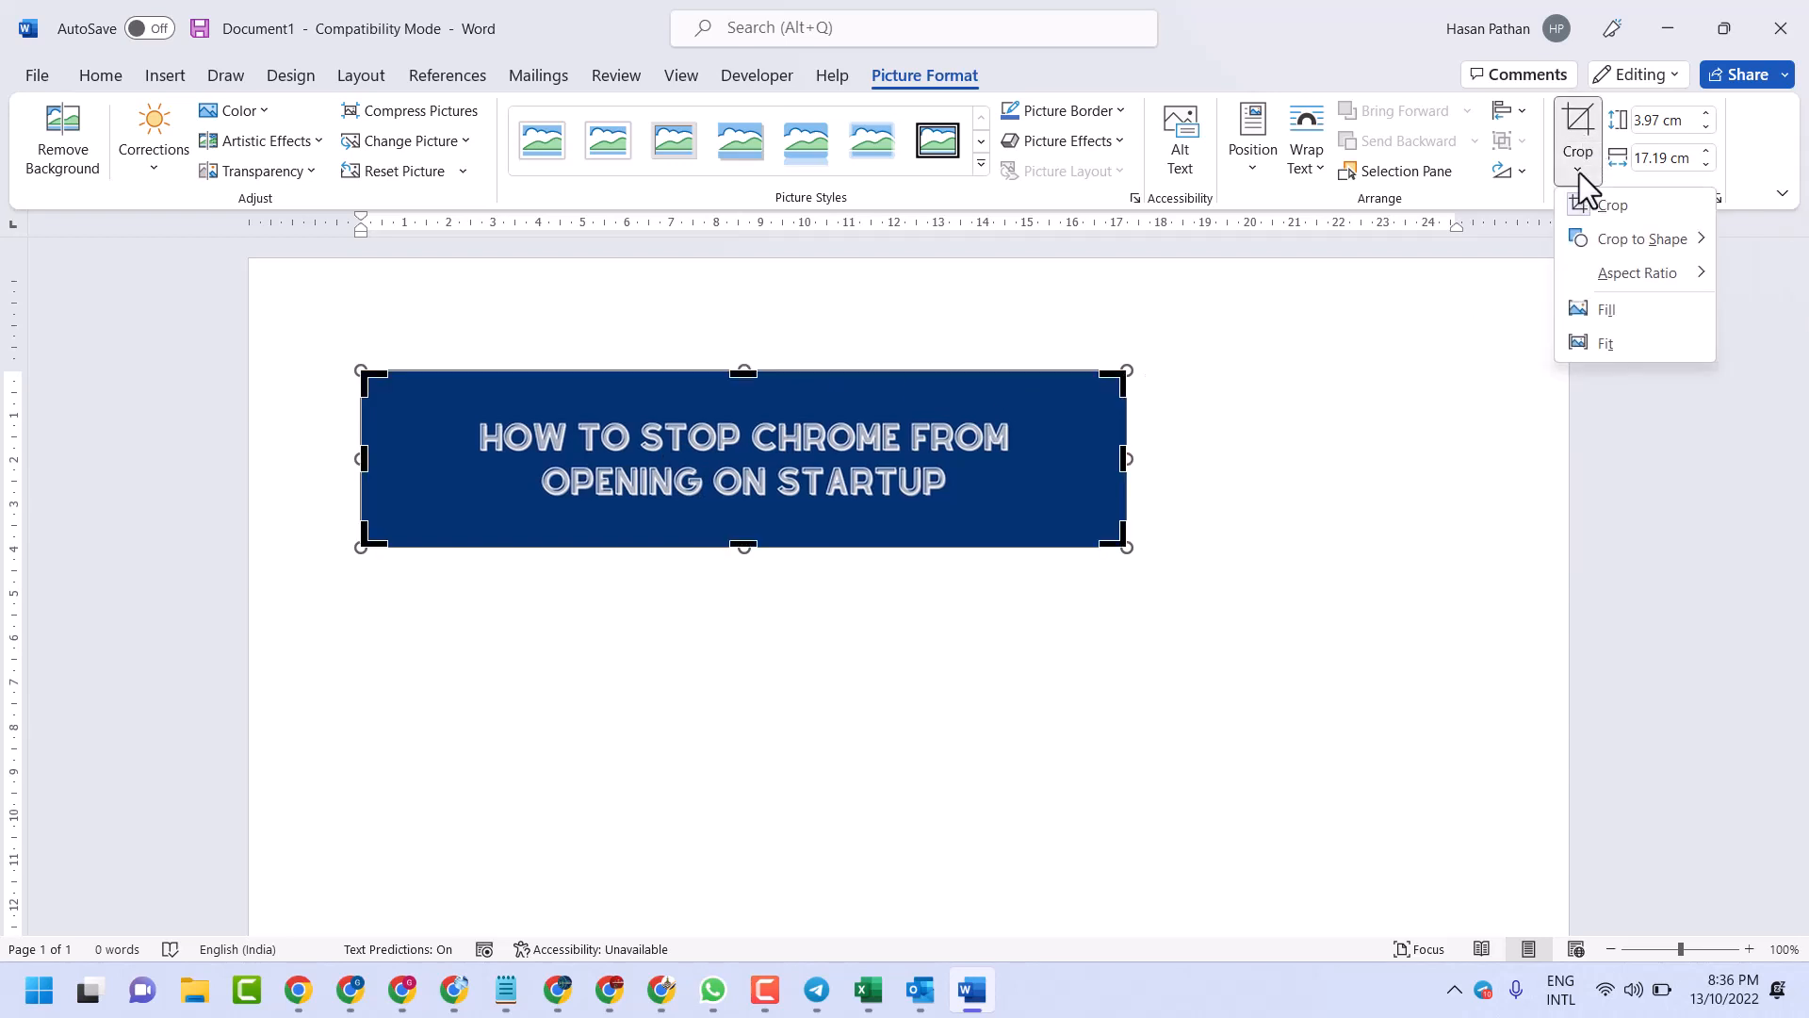
mouse_move(1613, 205)
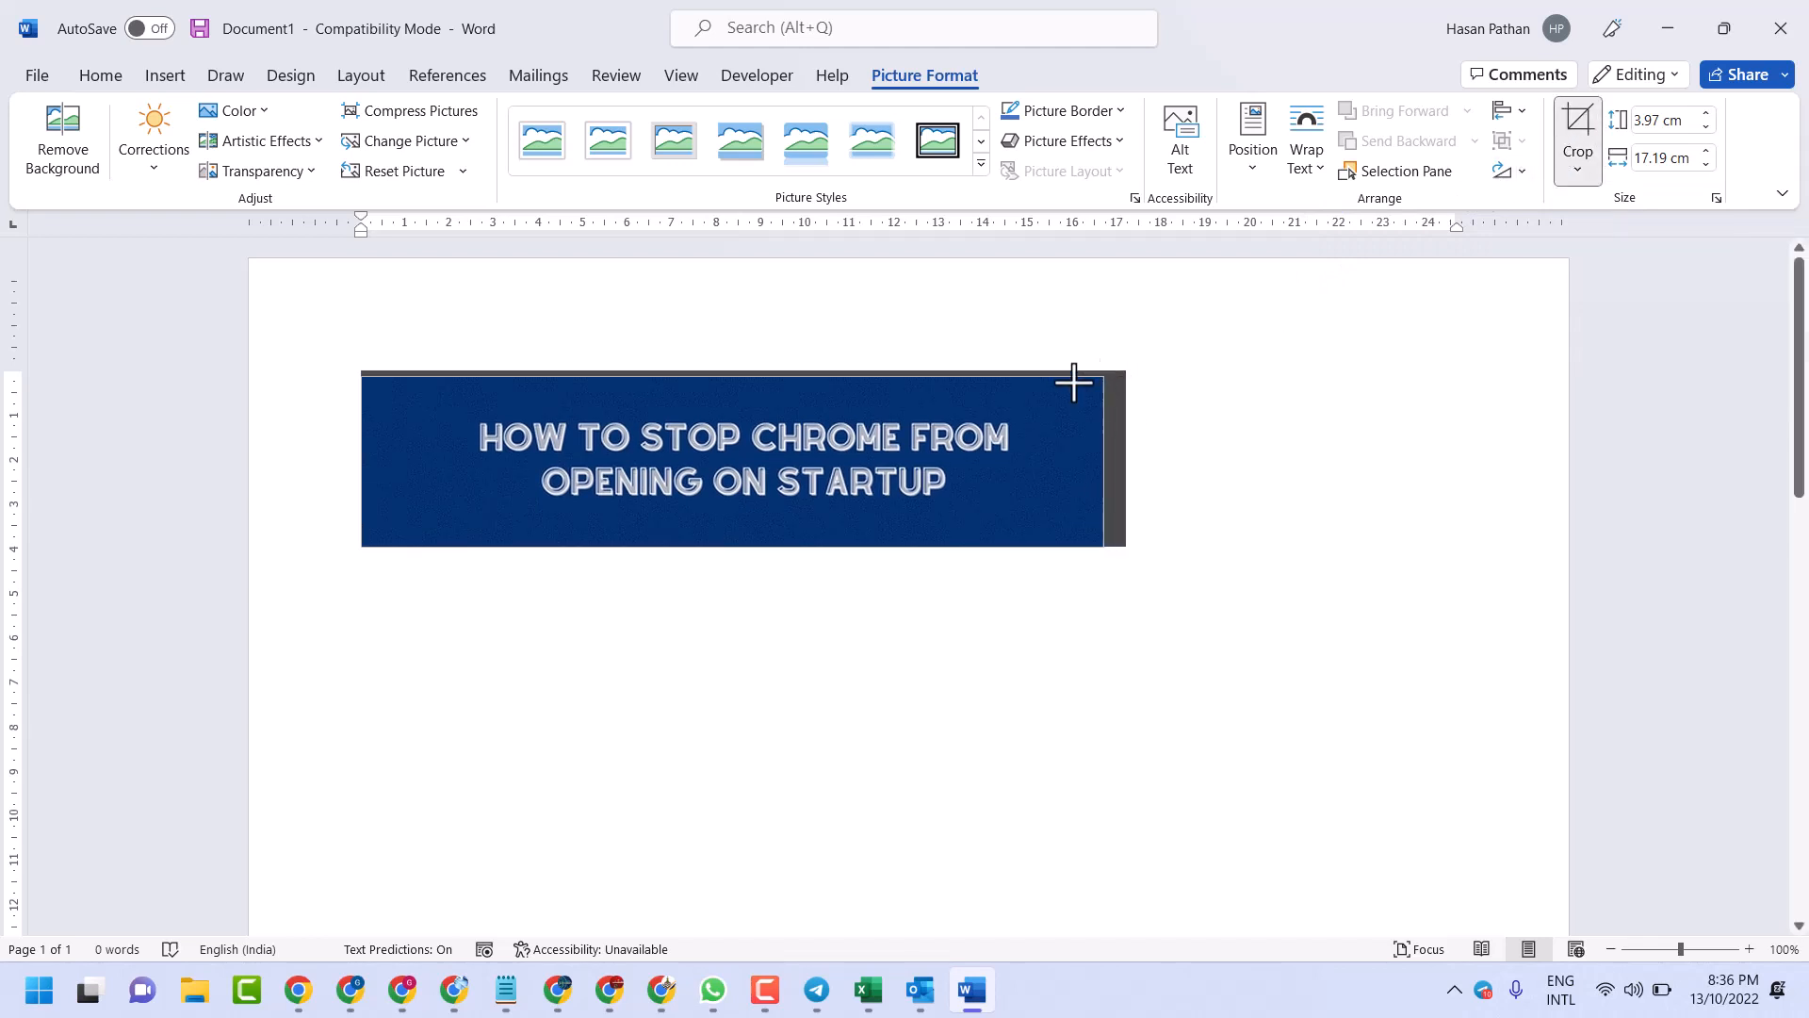
Drag the crop handles inward so only the banner's title text stays framed.
left_click_drag(1074, 381, 1033, 410)
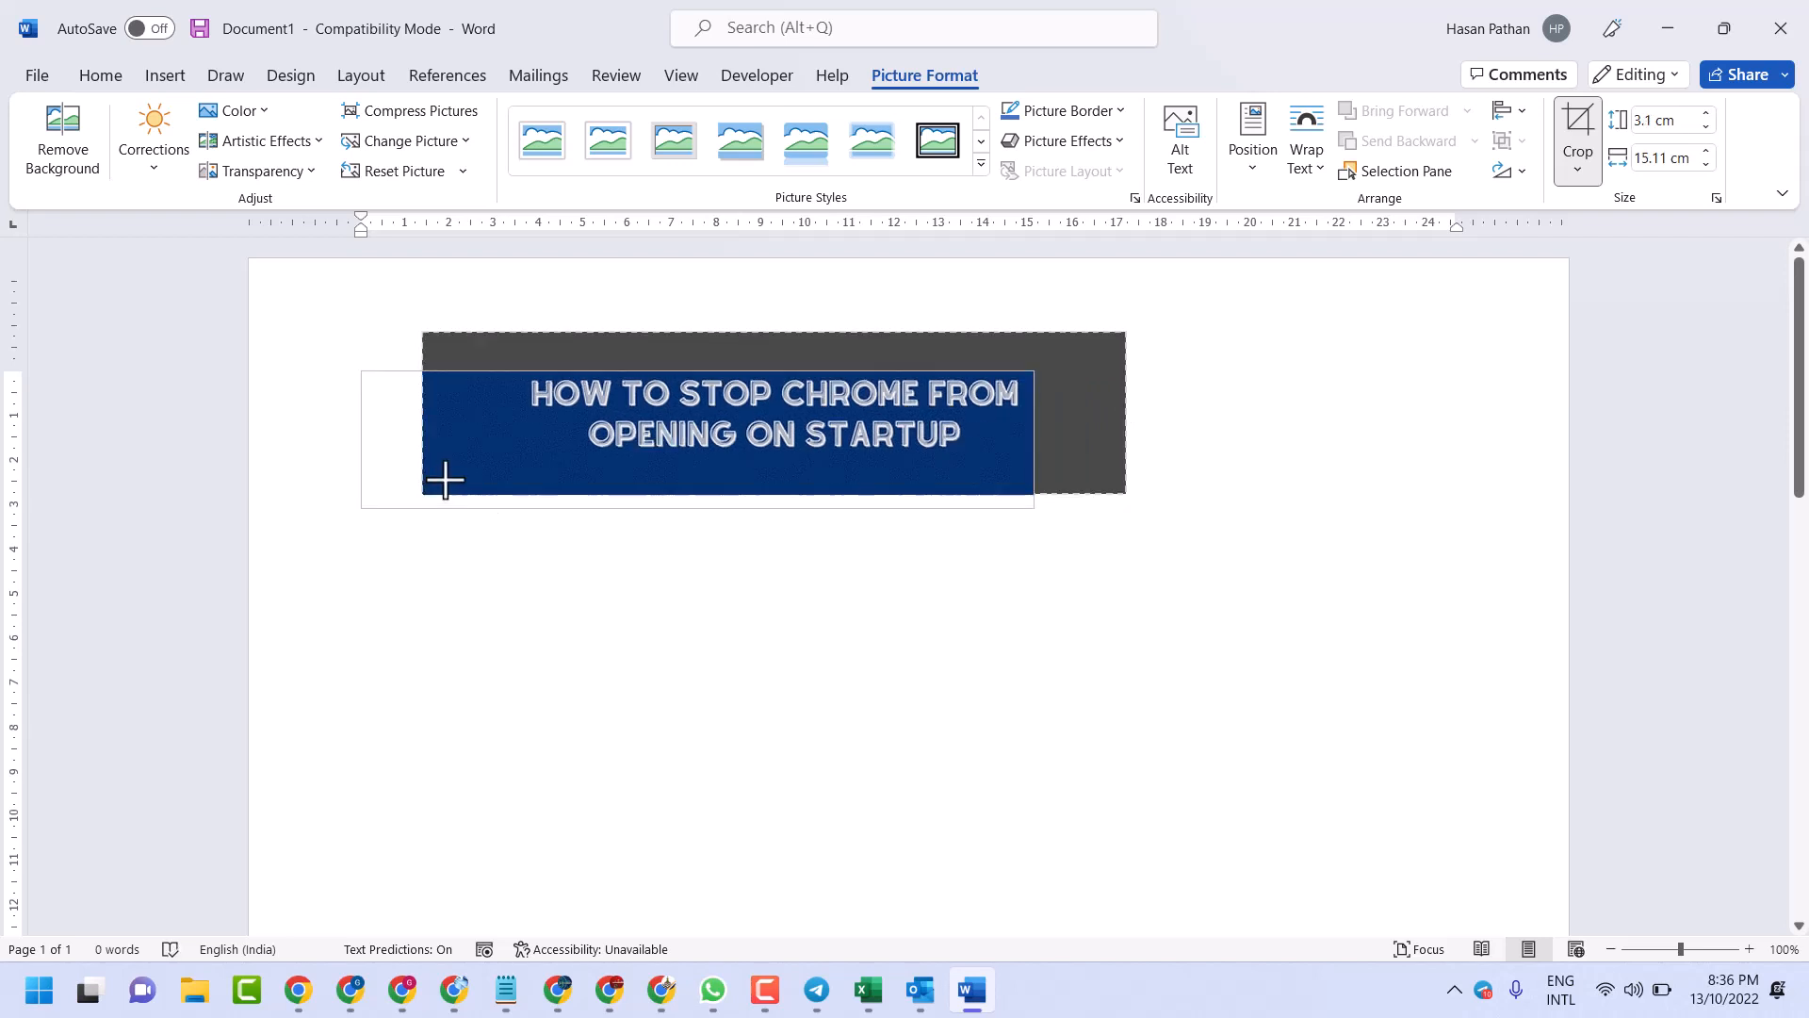
left_click_drag(446, 482, 340, 504)
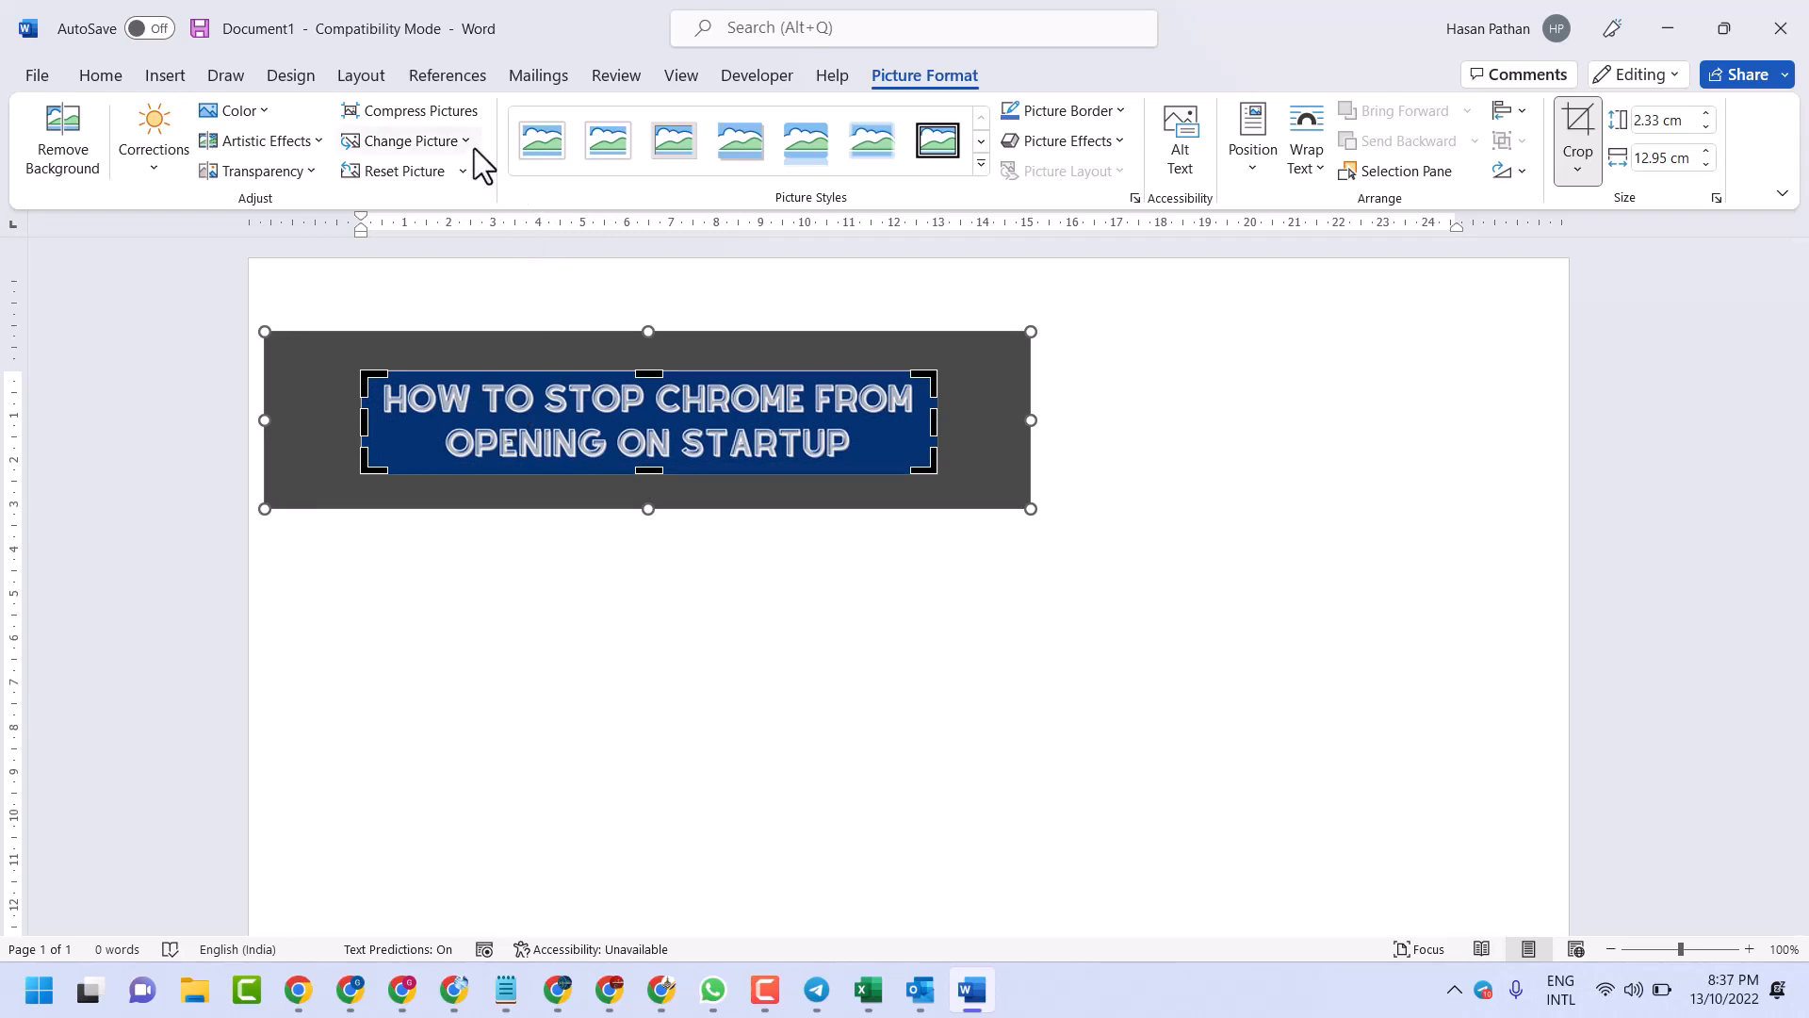
mouse_move(1325, 299)
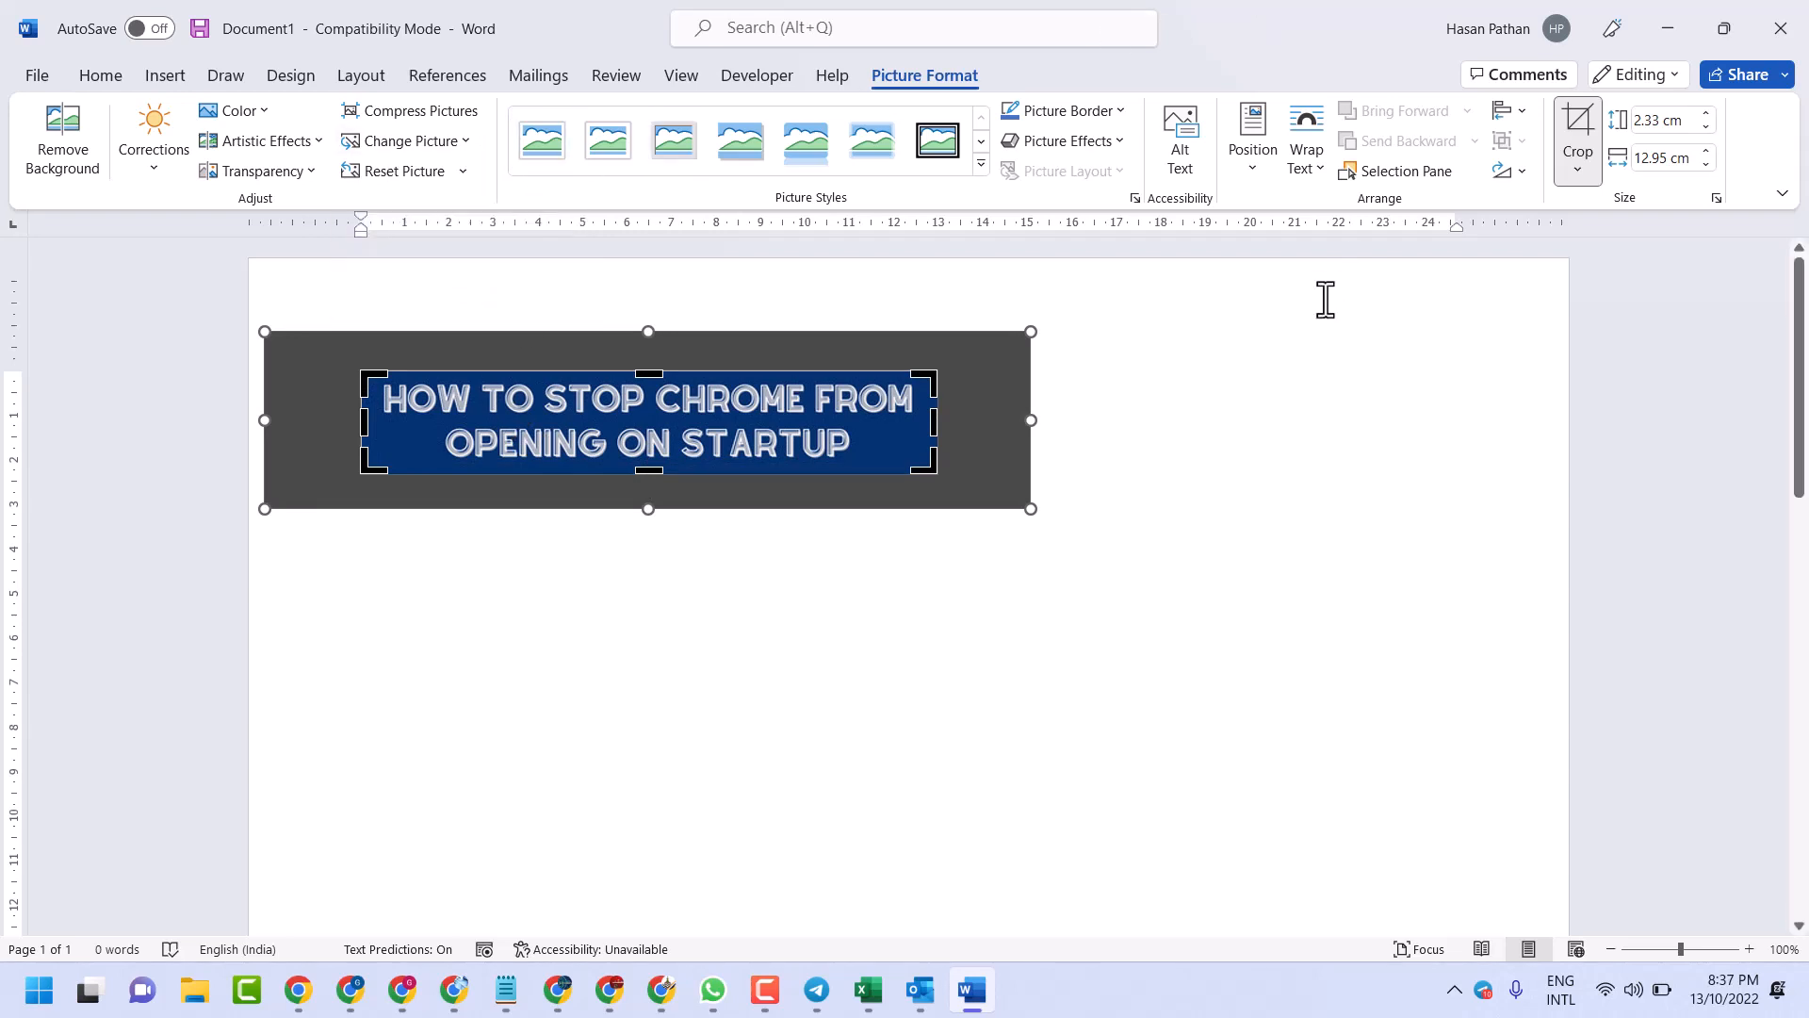
Try the star and other Crop to Shape options, finishing with the Wave shape.
left_click(1578, 161)
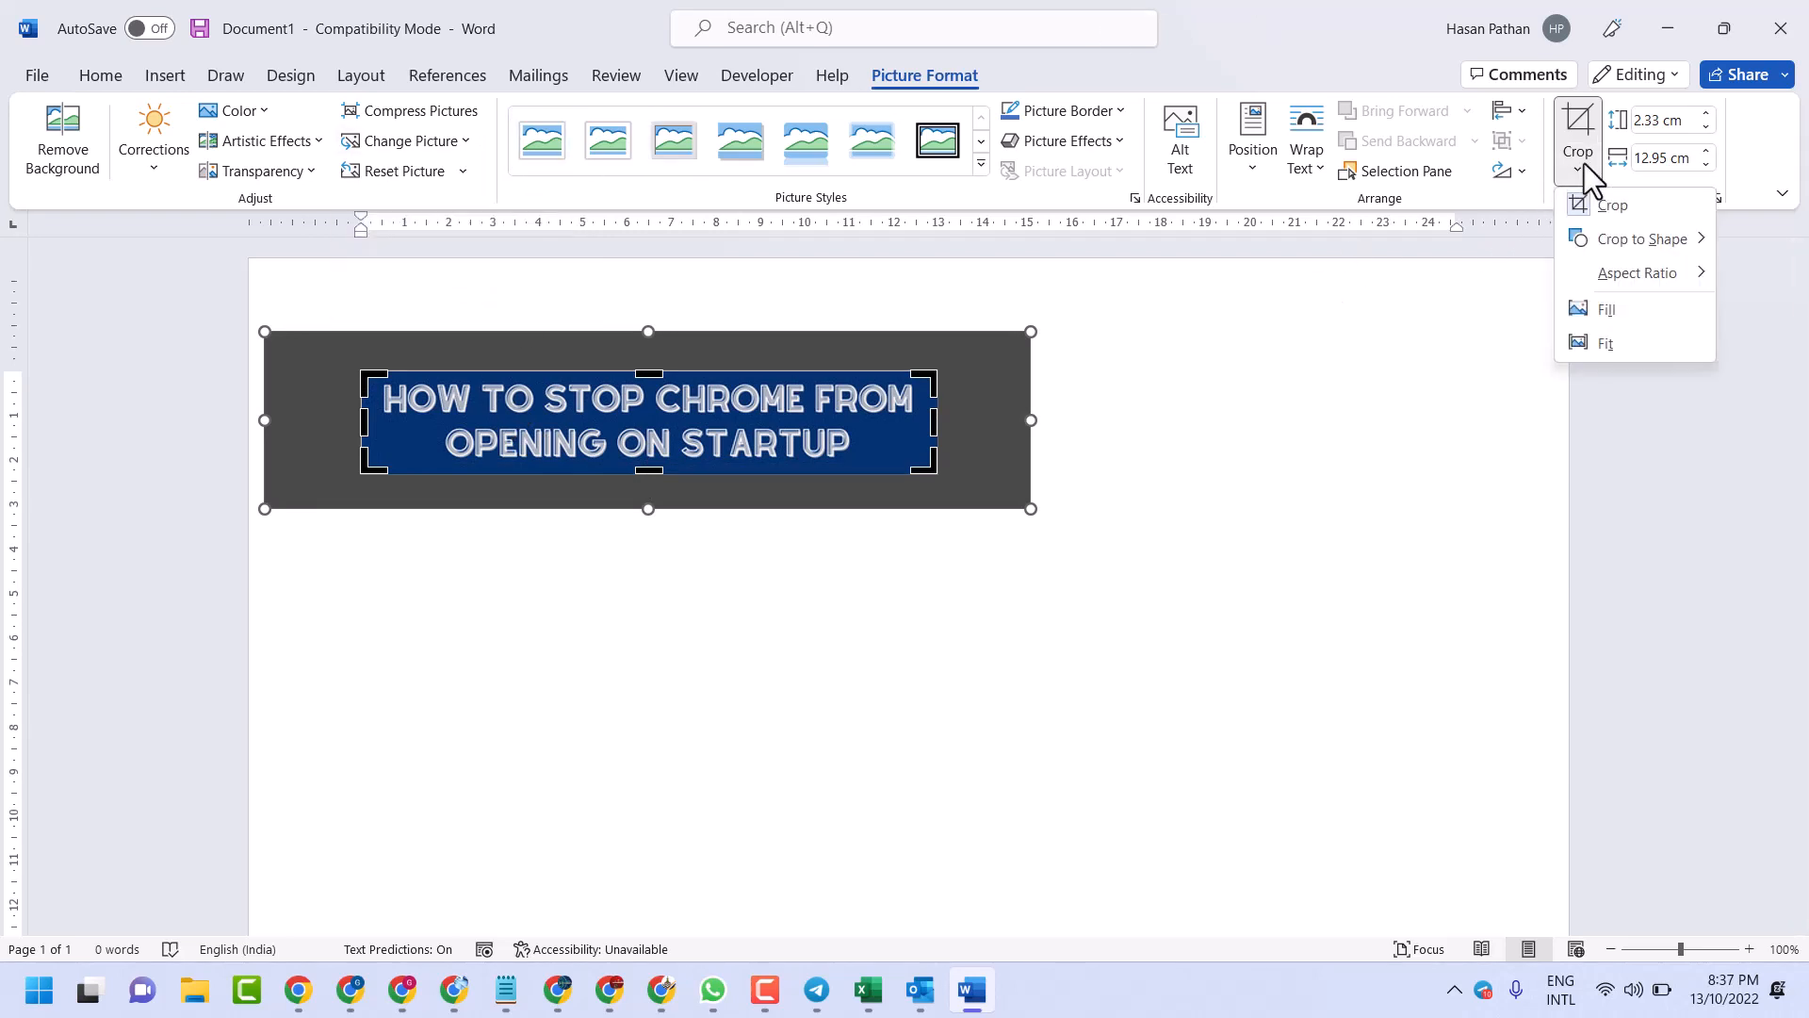
left_click(1643, 238)
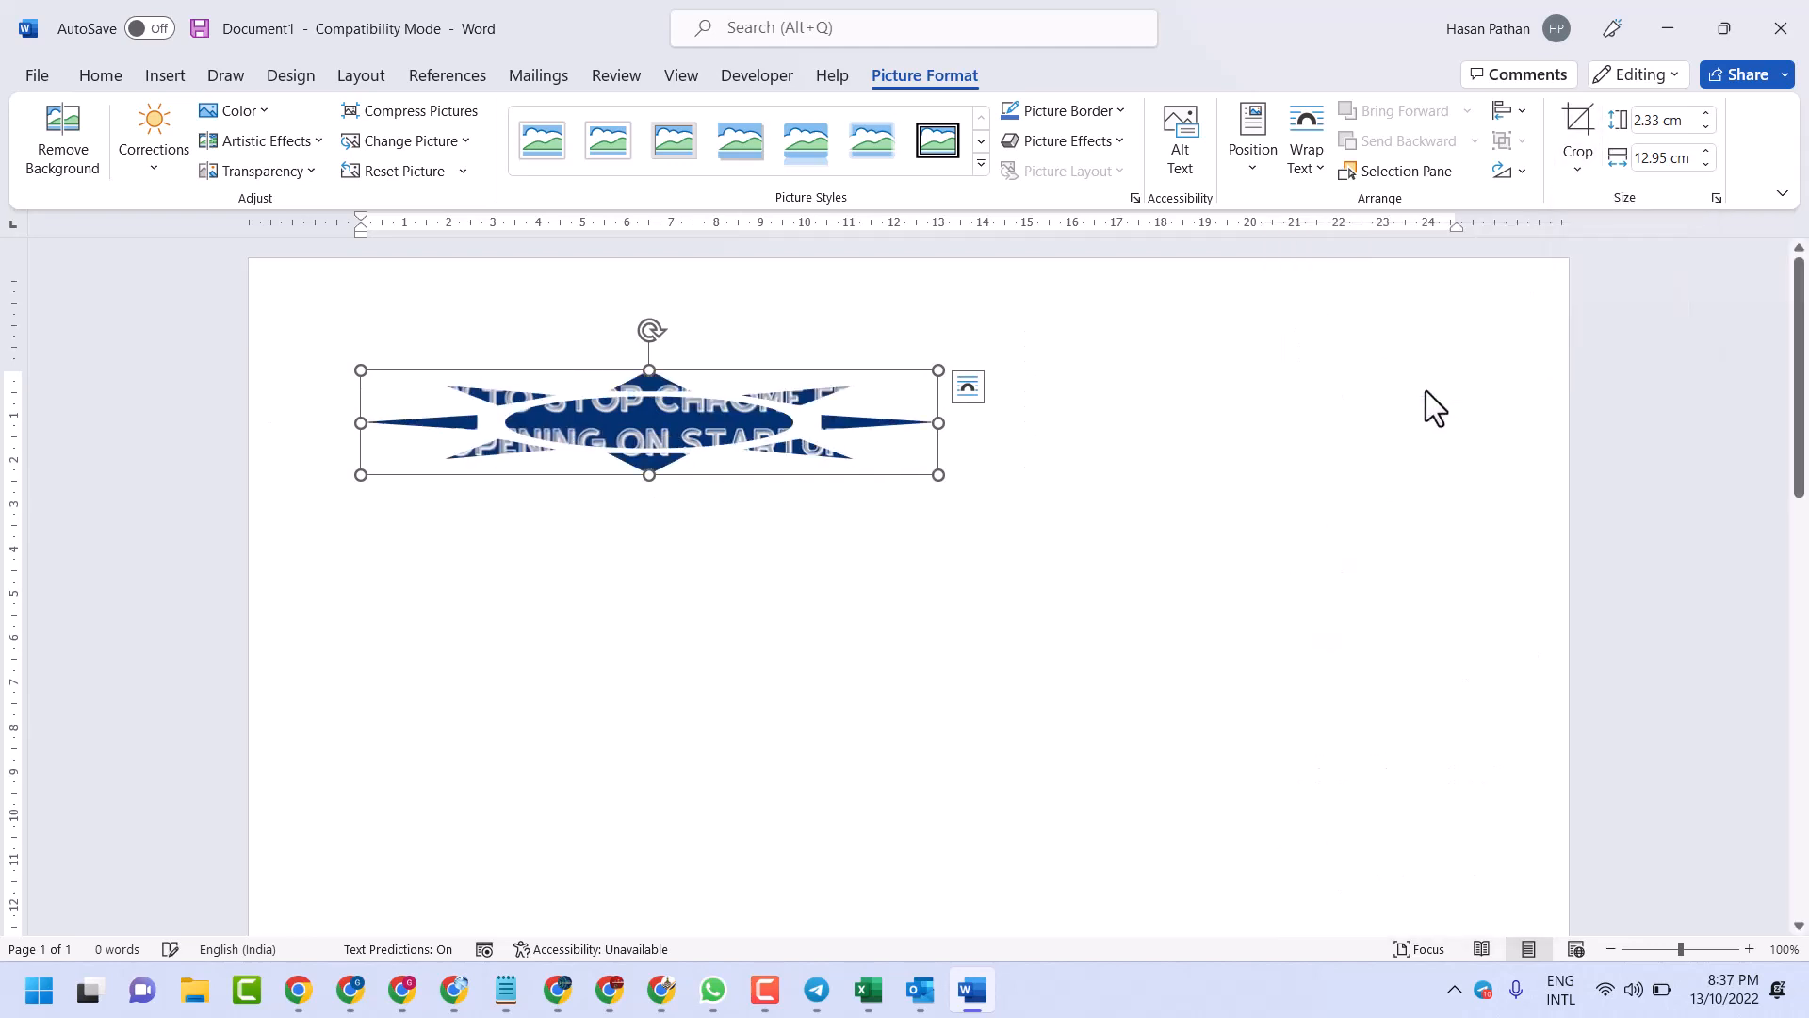
left_click(1576, 170)
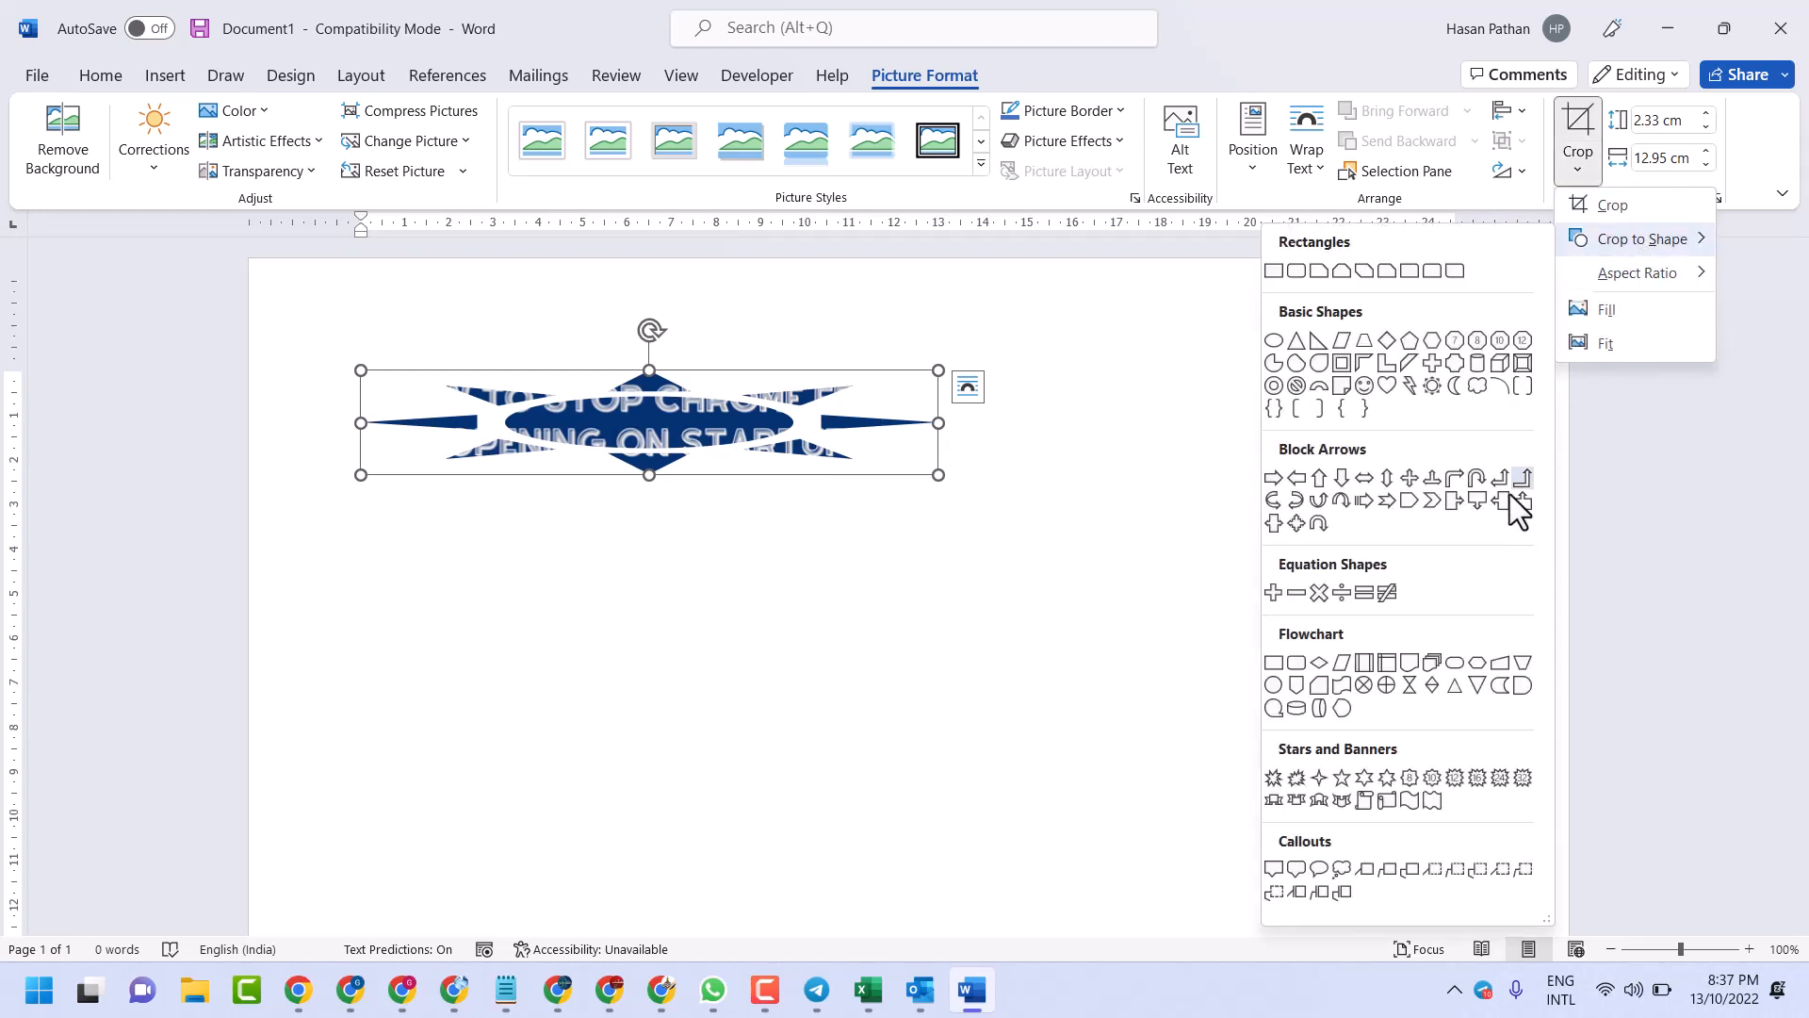
mouse_move(1459, 386)
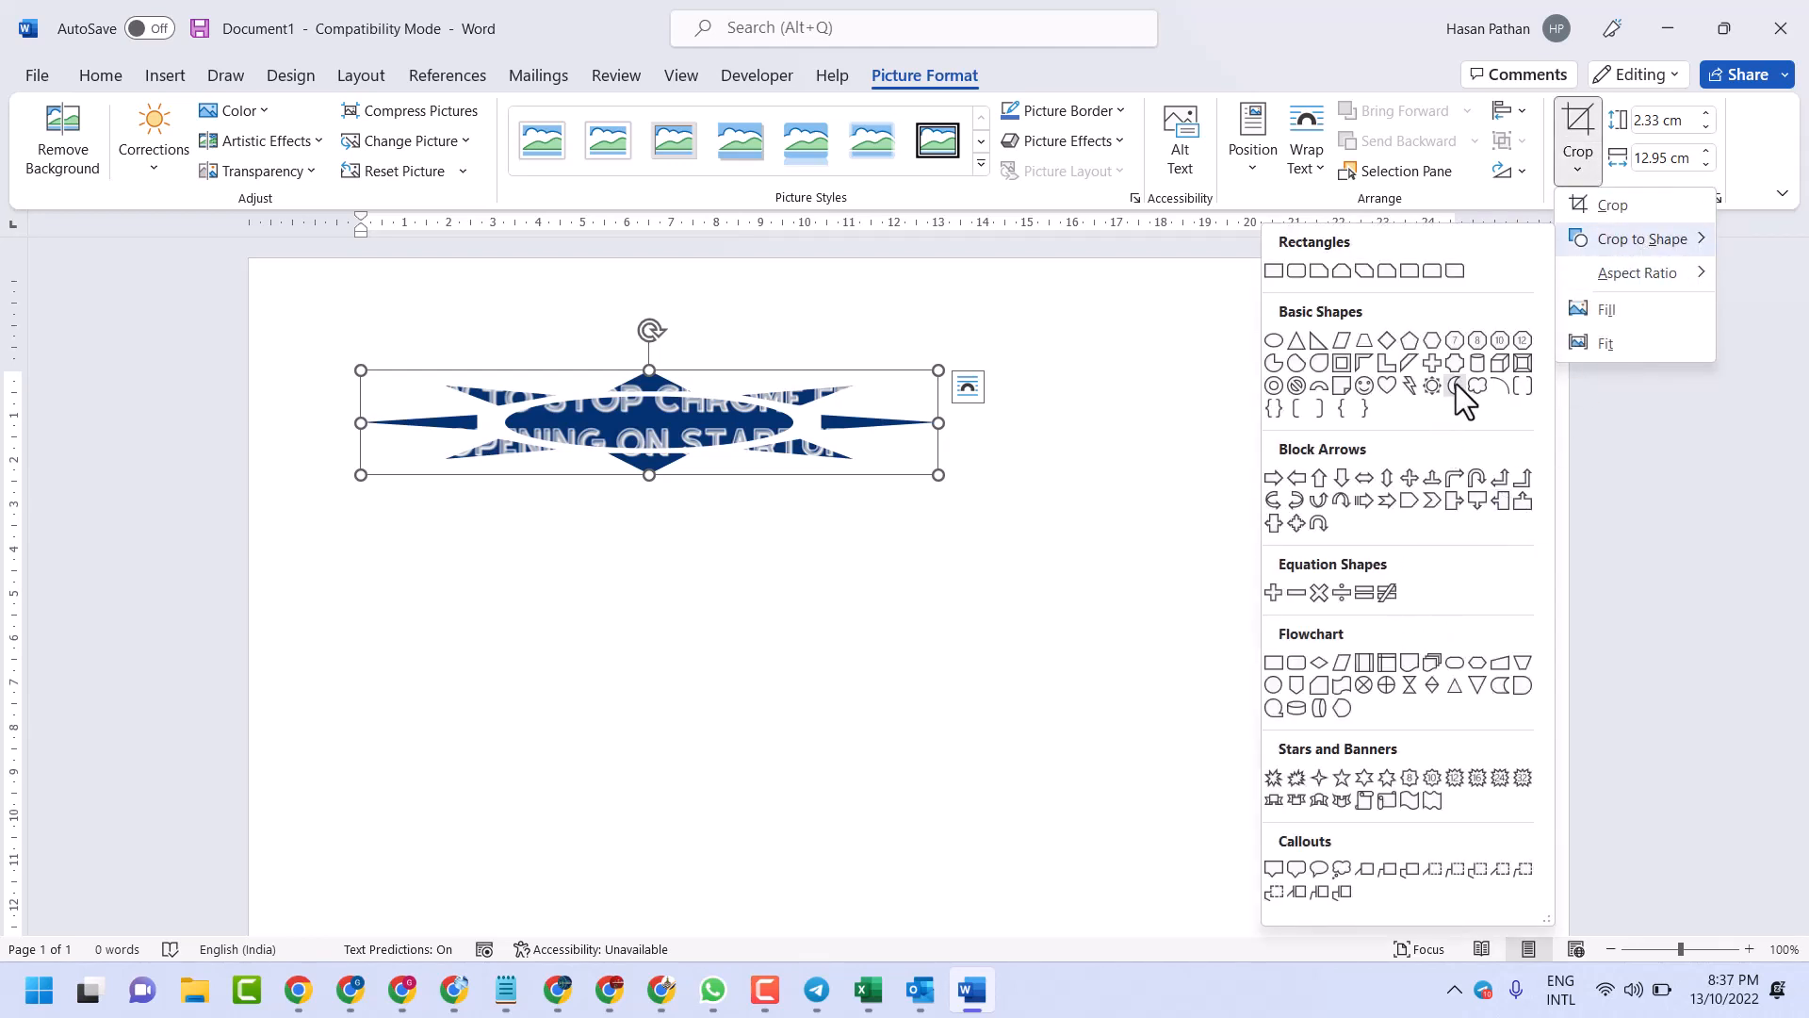
left_click(1456, 387)
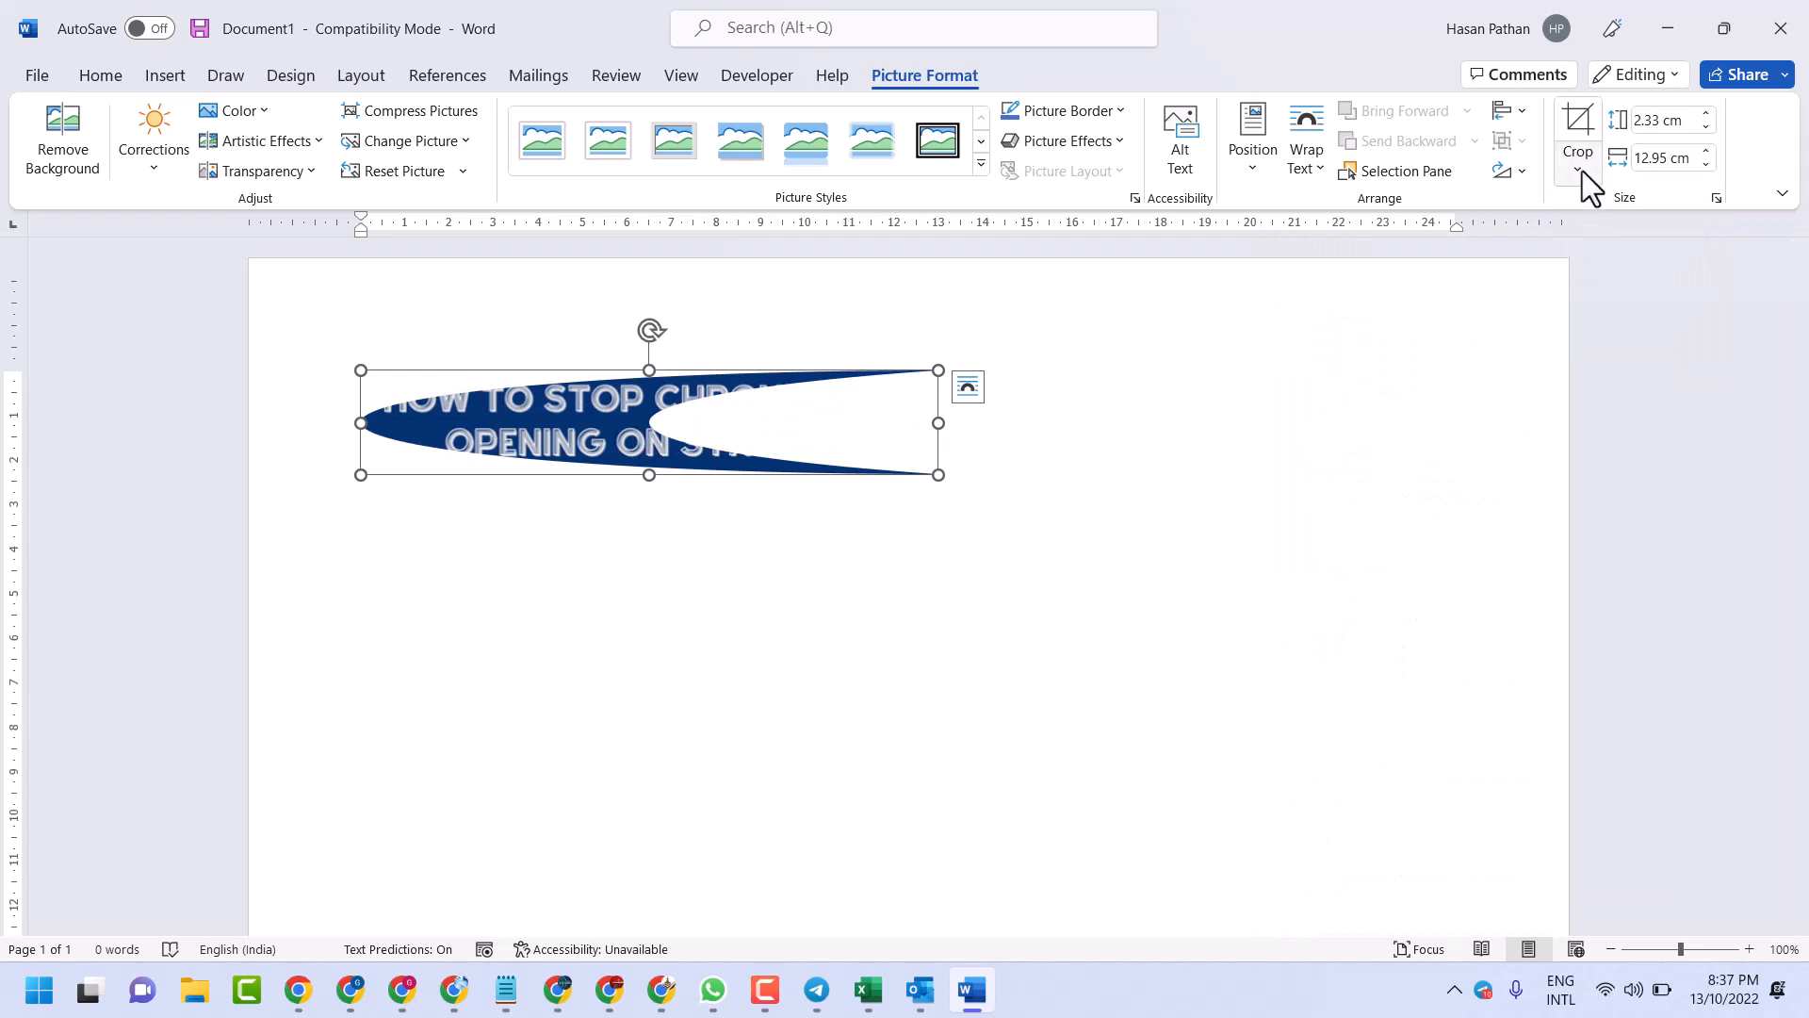
left_click(1577, 171)
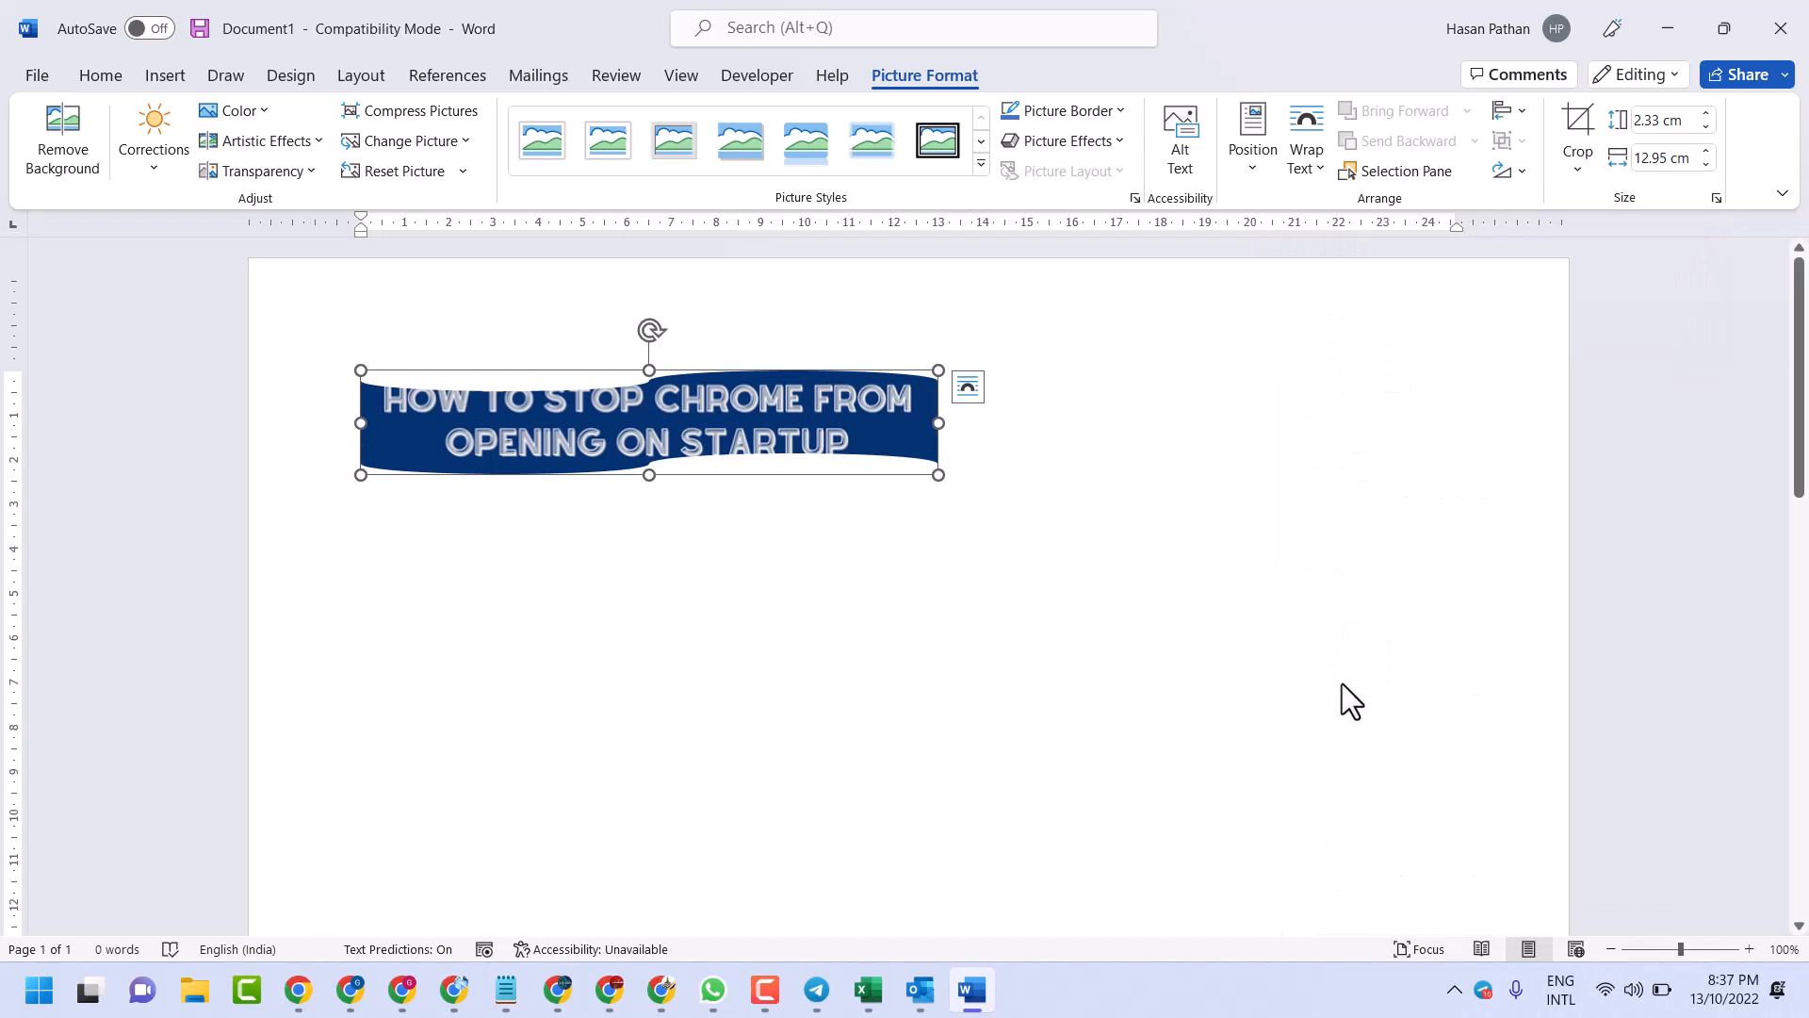
mouse_move(1505, 340)
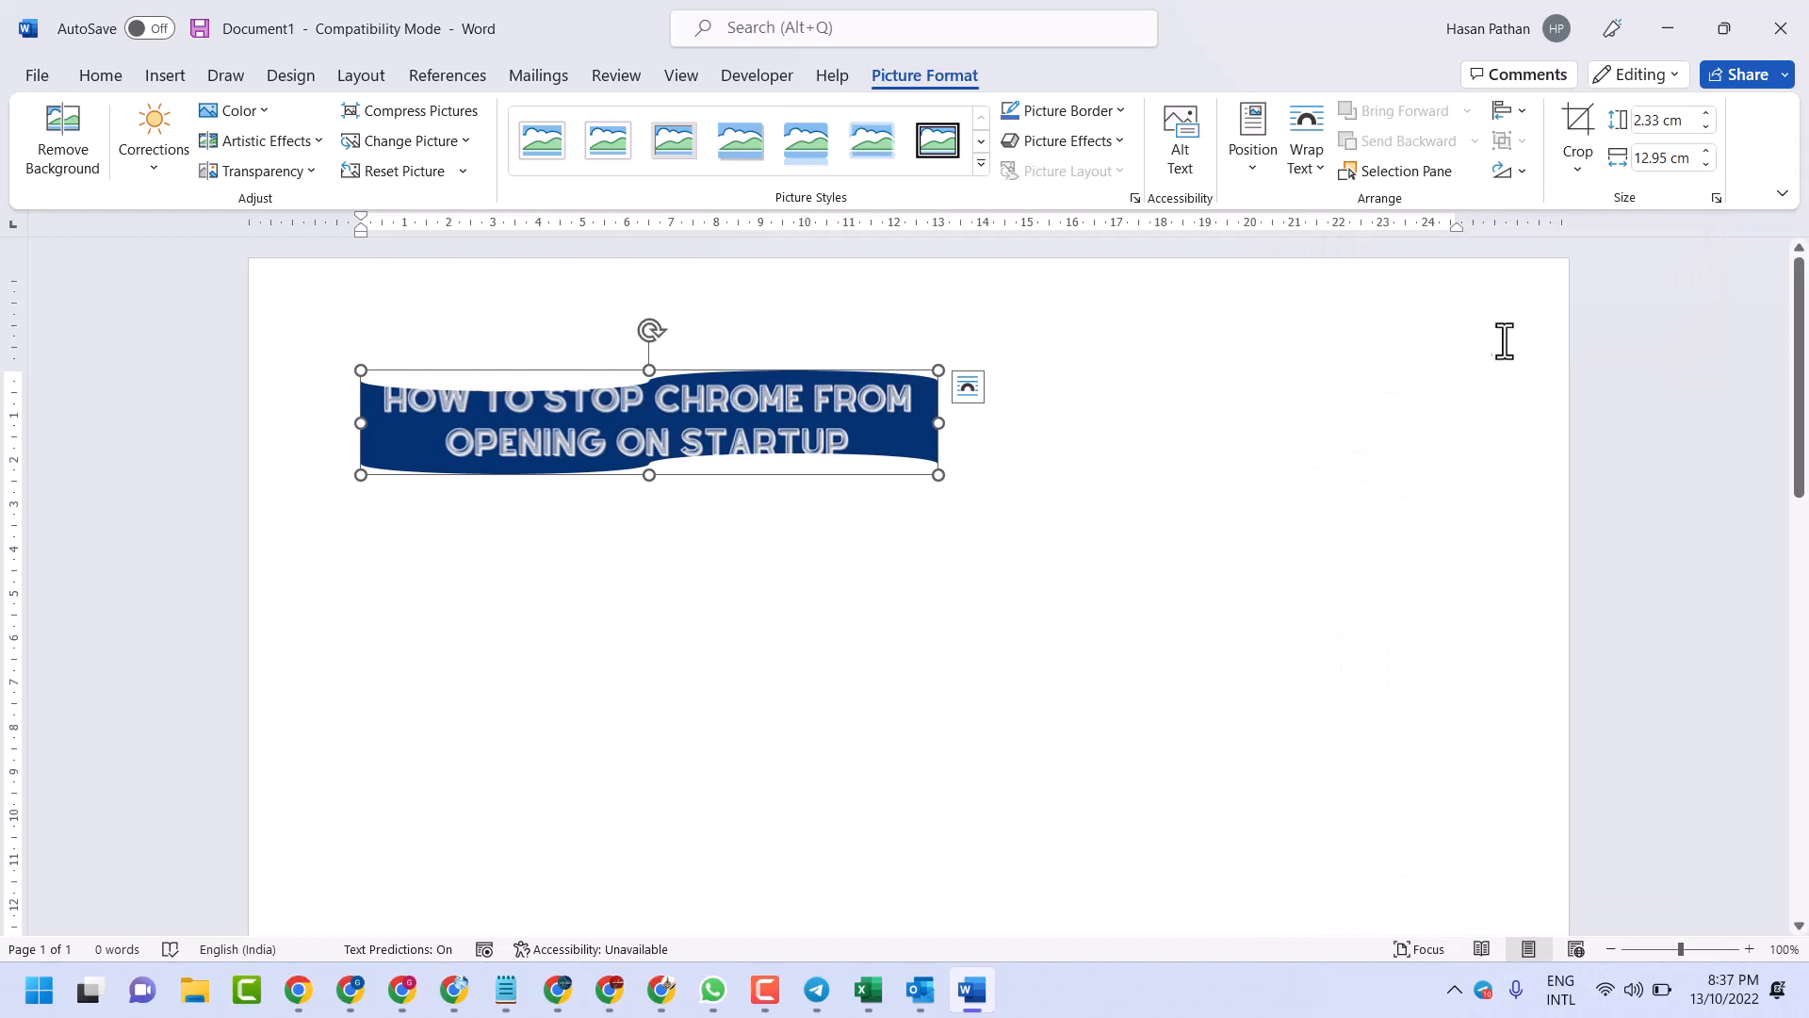
Crop the wavy banner to a 4:3 aspect ratio, then bring Notepad forward.
left_click(1577, 170)
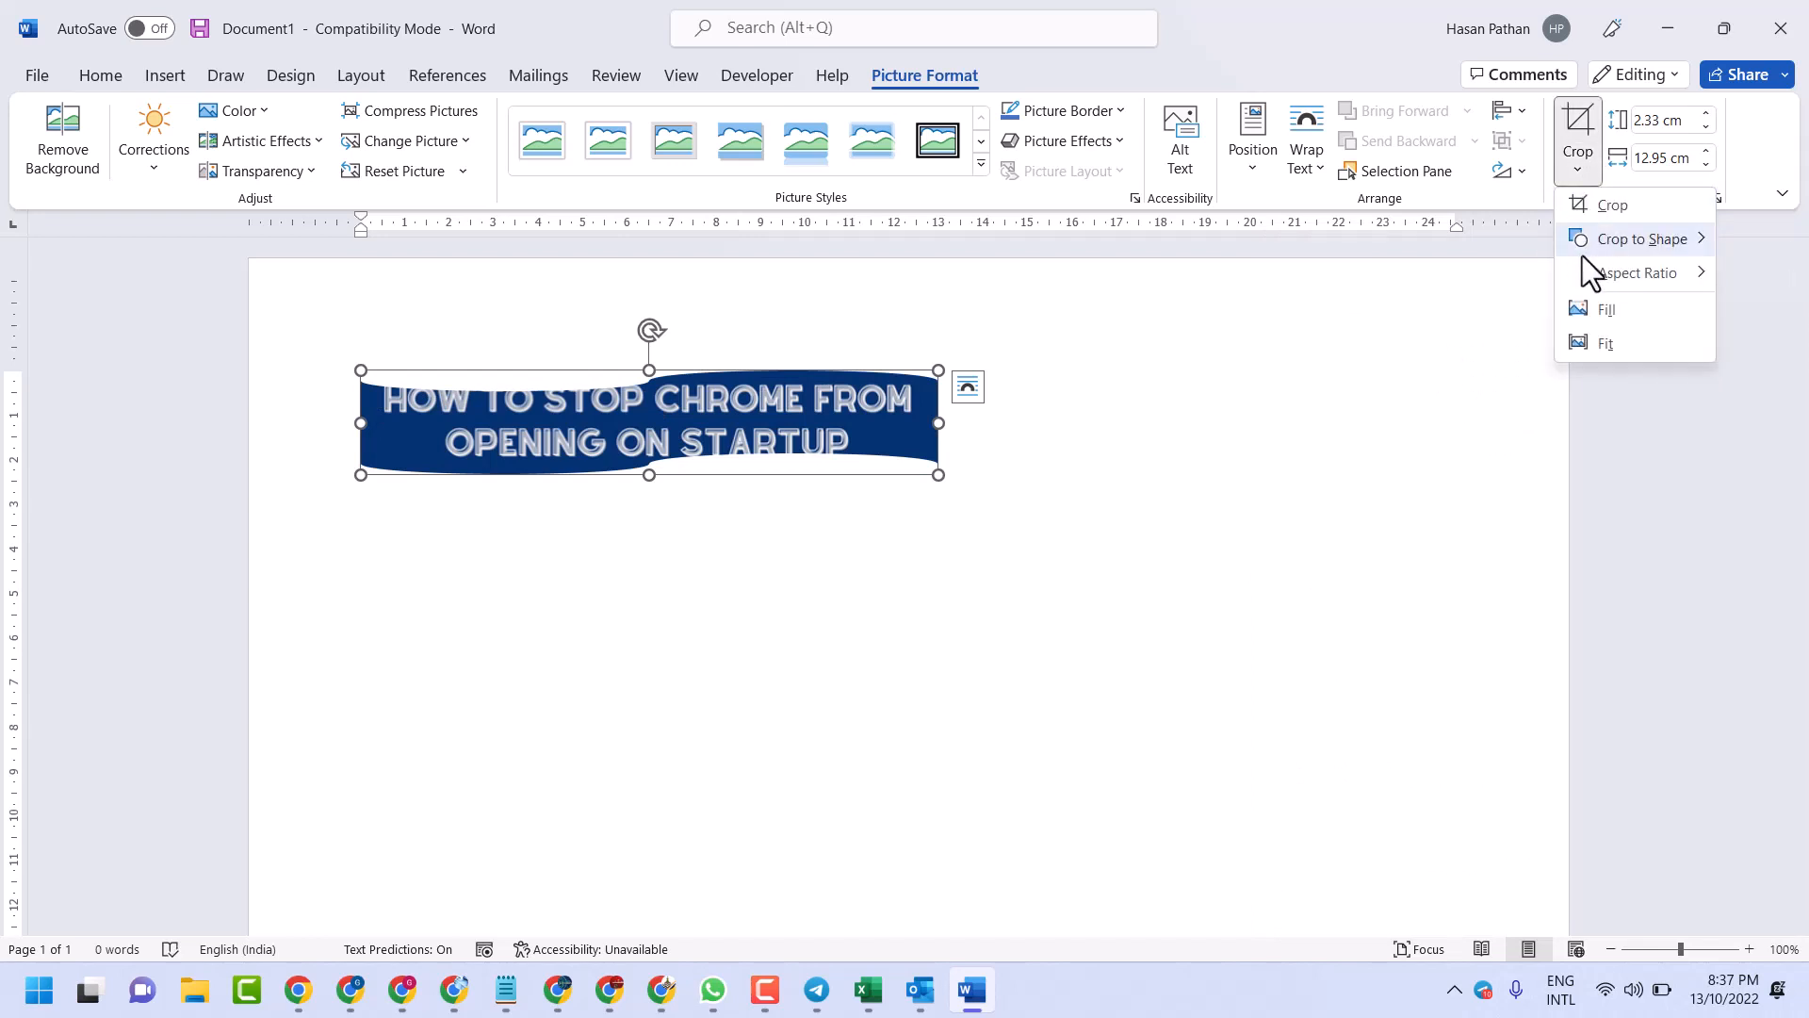
left_click(1639, 272)
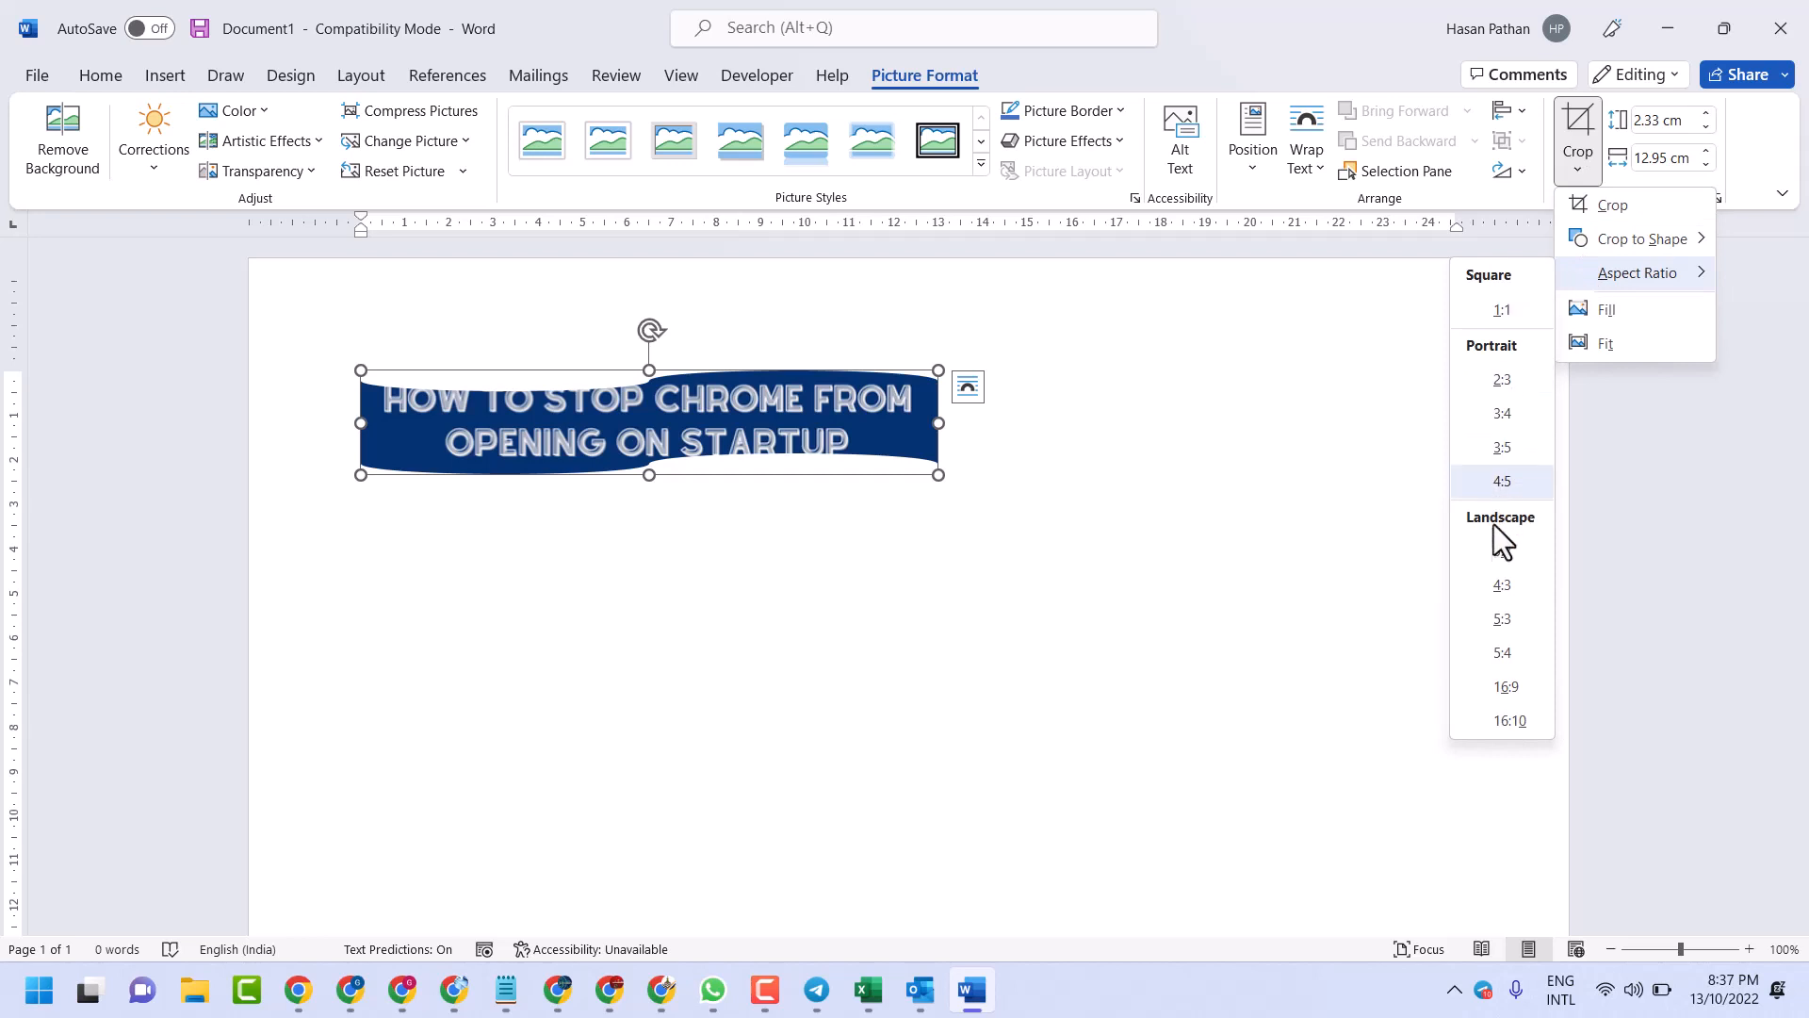
left_click(1502, 482)
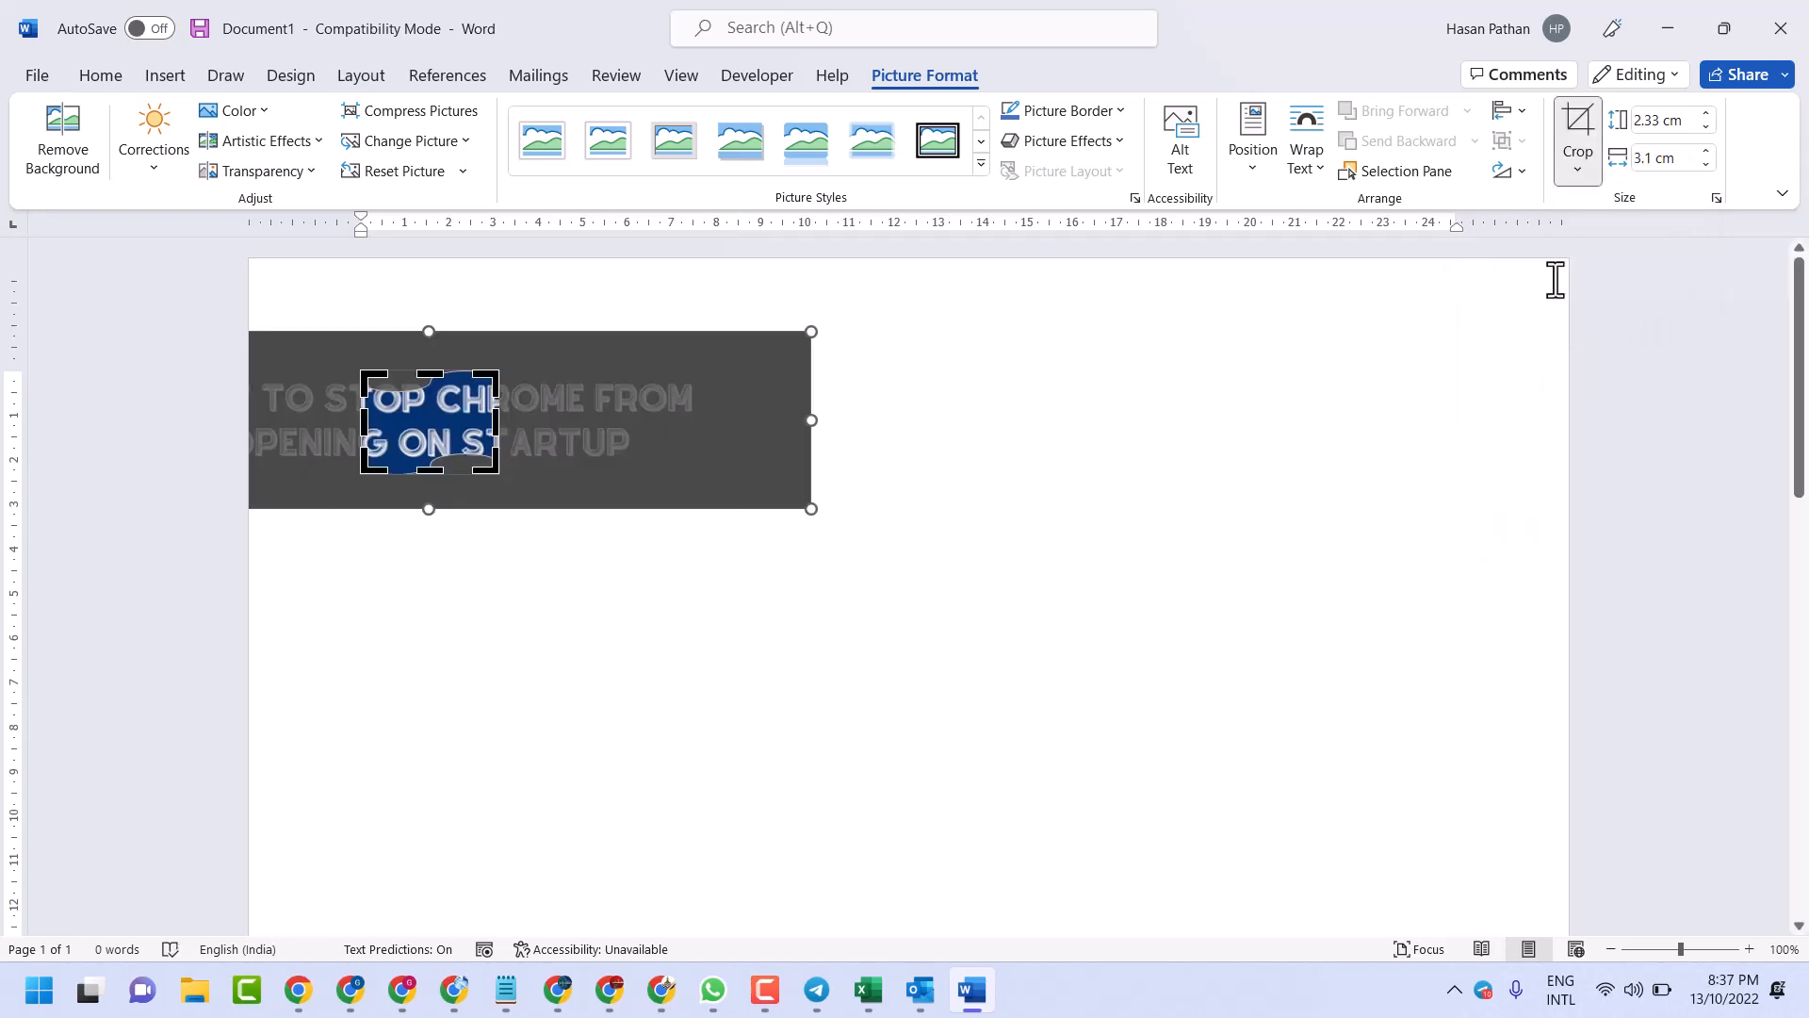
left_click(1576, 161)
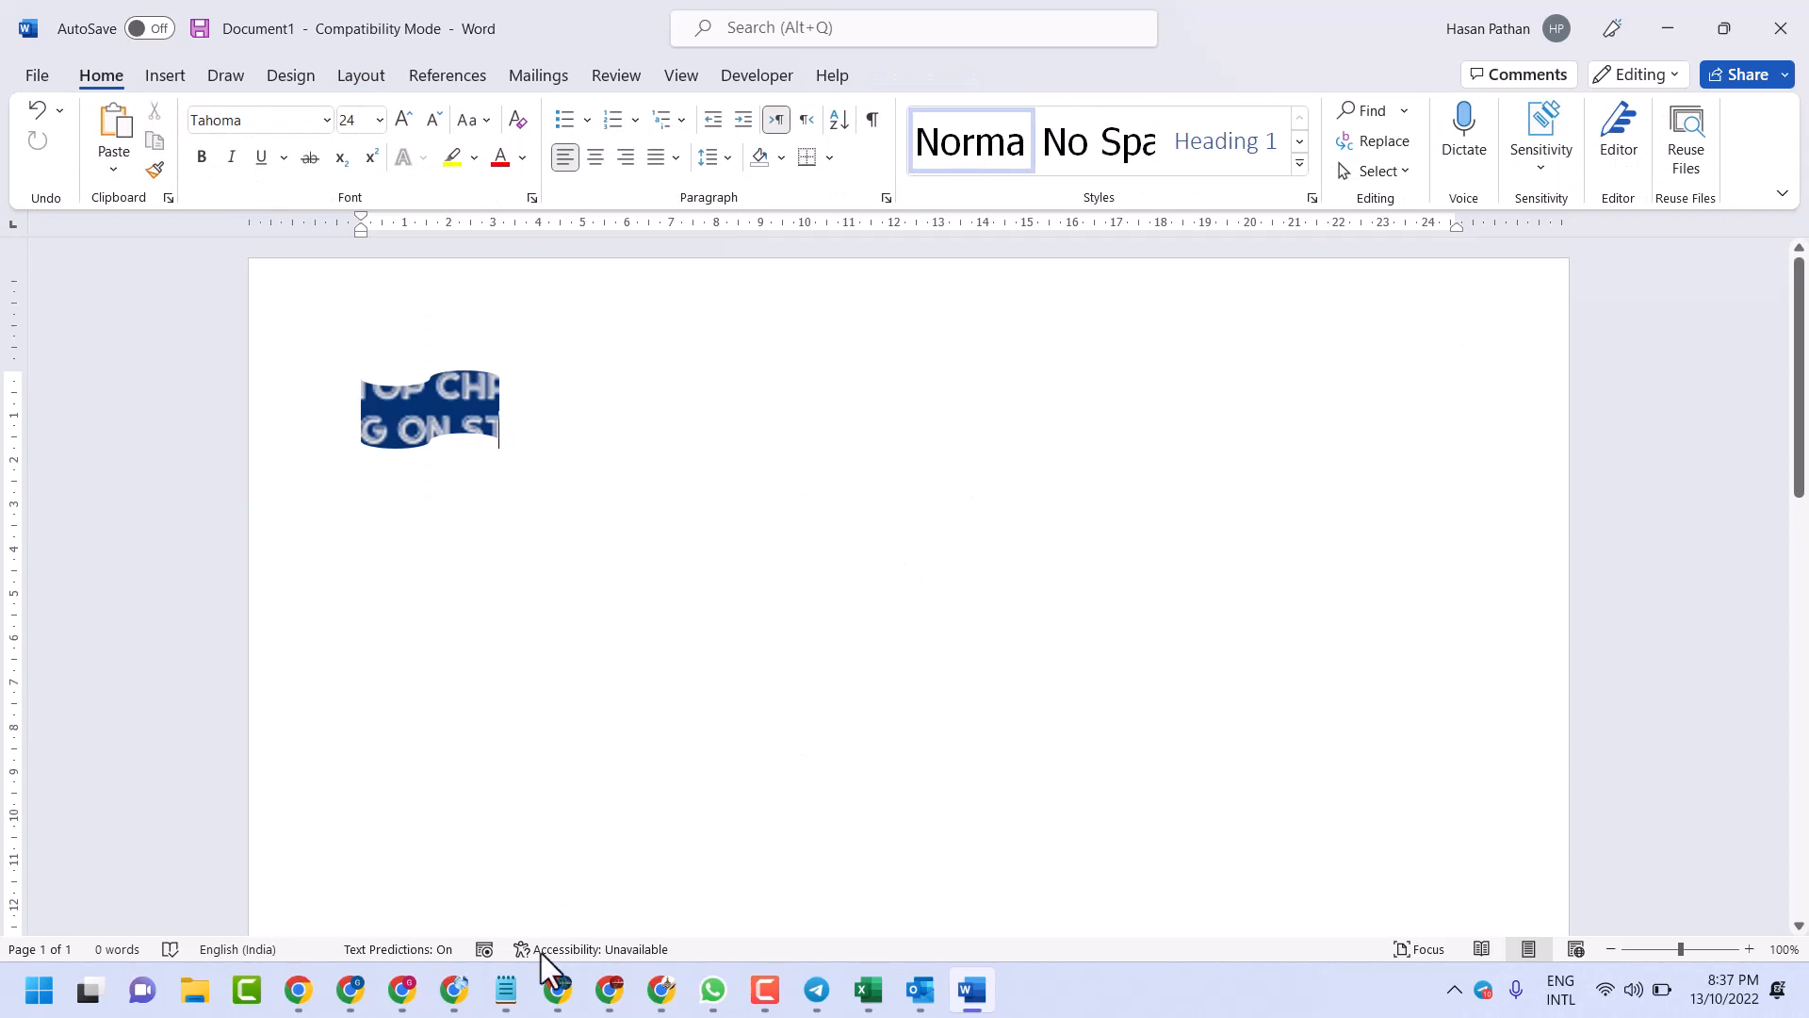
left_click(503, 989)
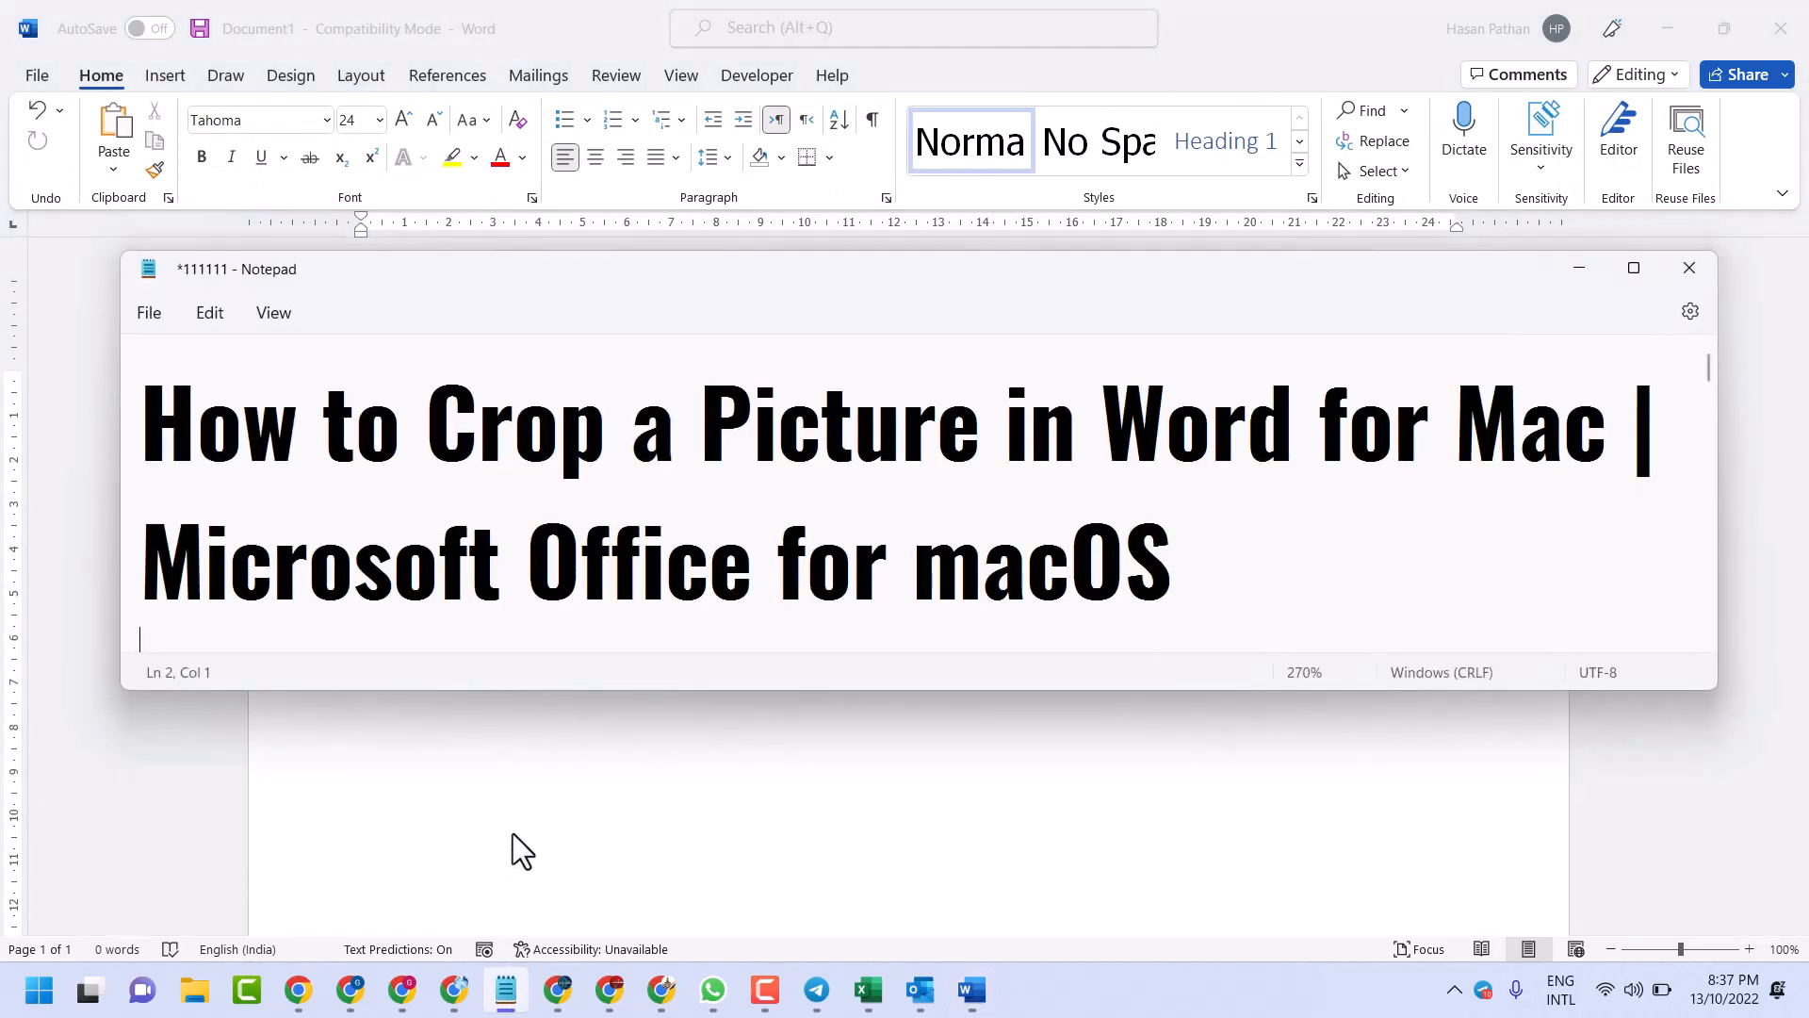